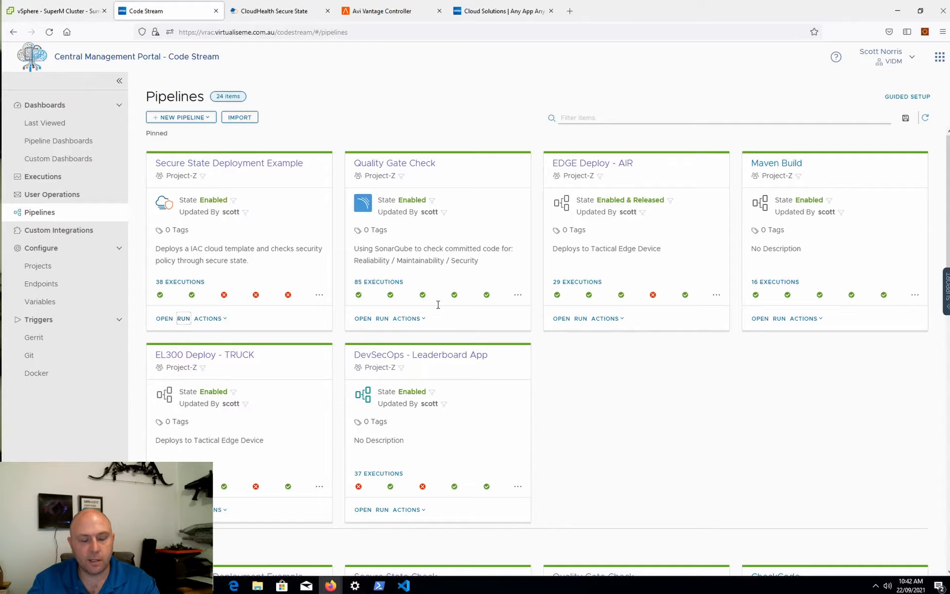
- Run the Secure State Deployment Example pipeline with blueprintVersion 1.4 on aws
{"action": "left_click", "coordinate": [184, 318]}
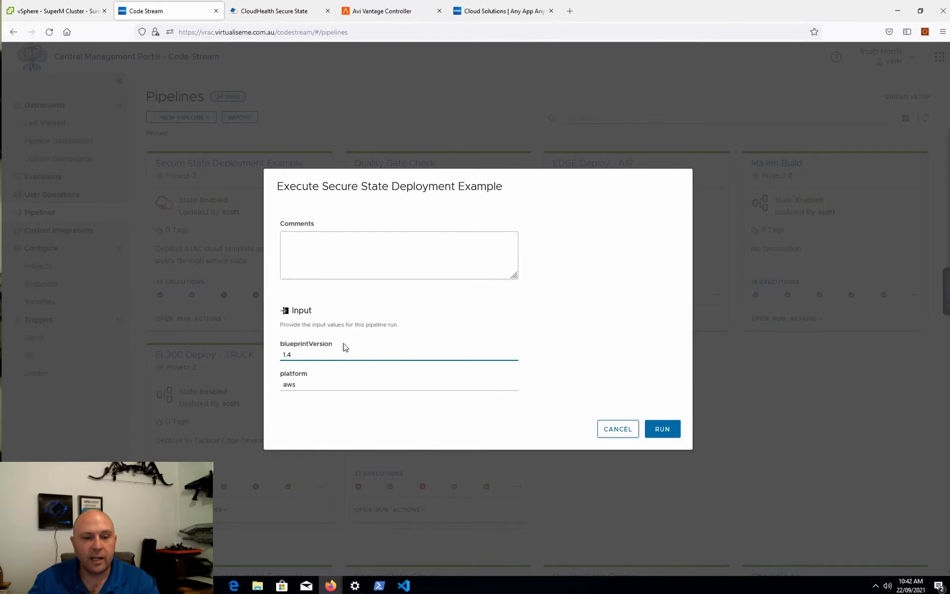
{"action": "mouse_move", "coordinate": [659, 435]}
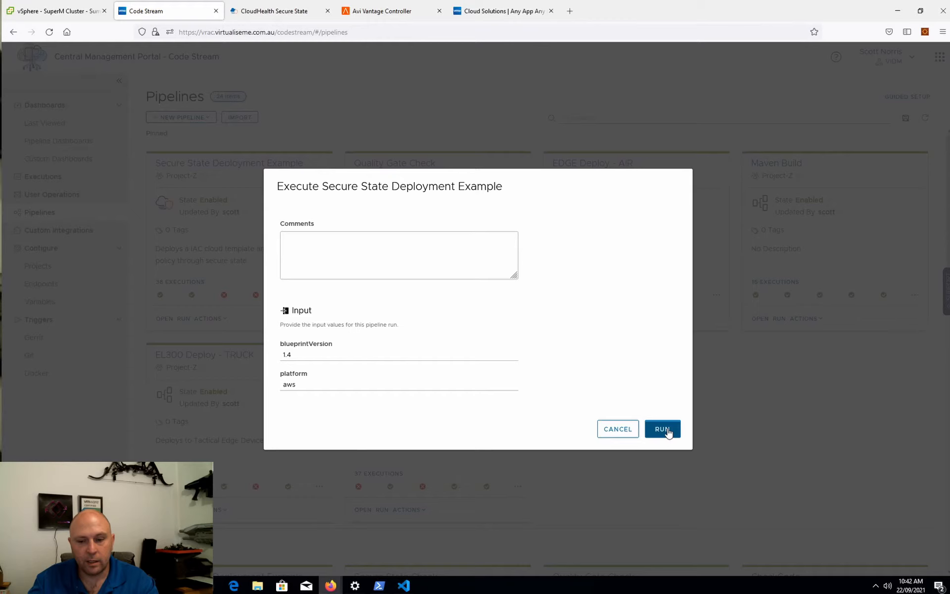
{"action": "left_click", "coordinate": [663, 429]}
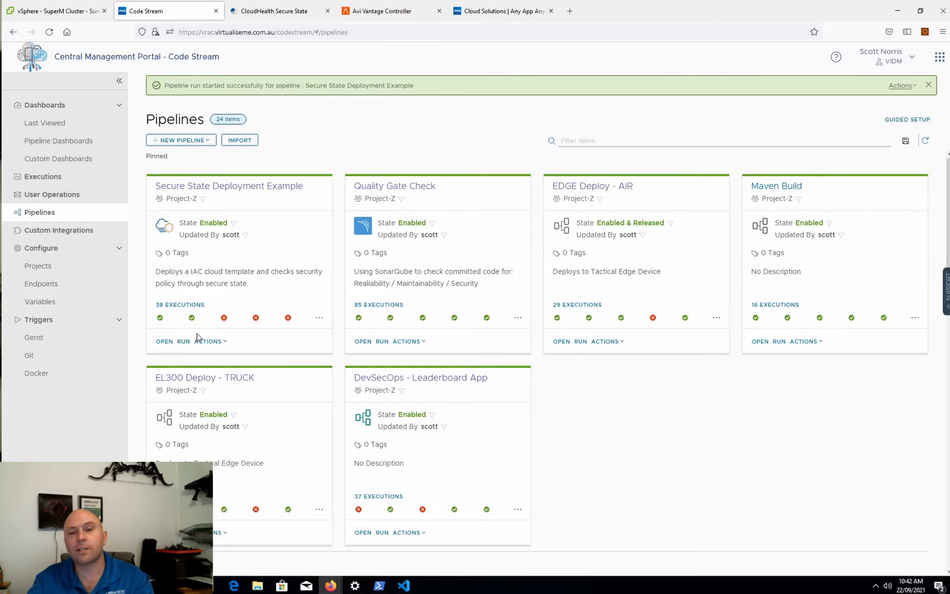
{"action": "mouse_move", "coordinate": [184, 344]}
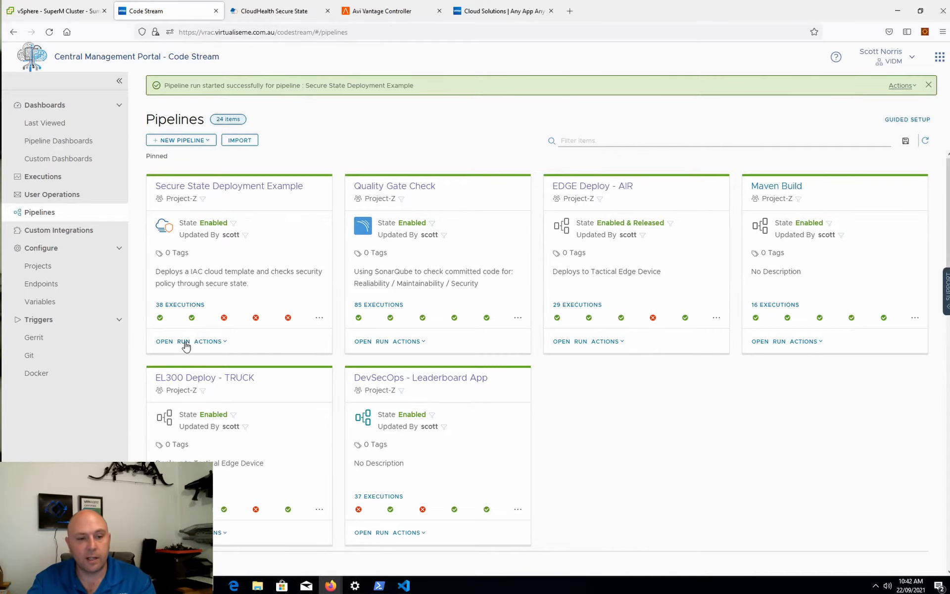
- Run Secure State Deployment Example again with blueprintVersion changed to 1.5
{"action": "left_click", "coordinate": [183, 341]}
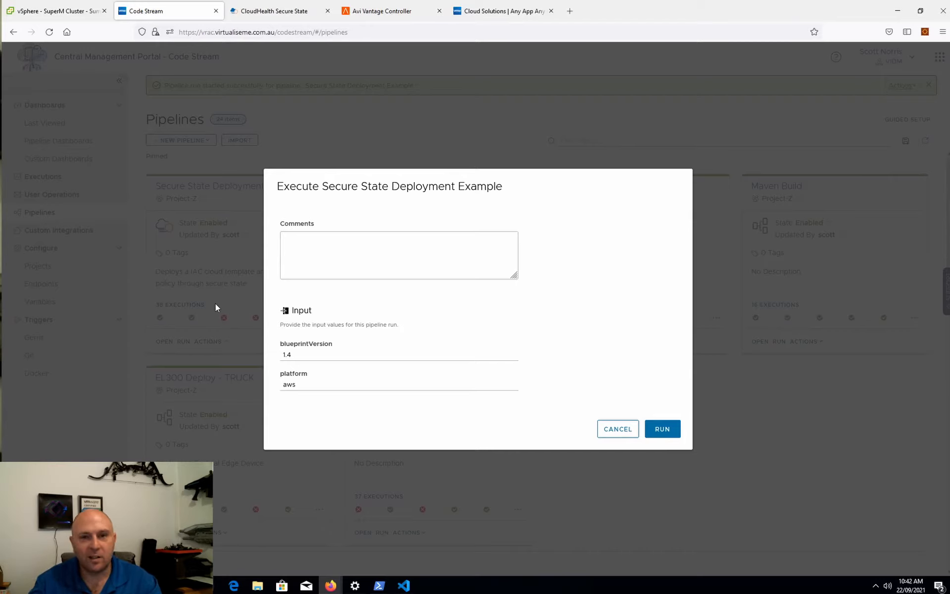
{"action": "mouse_move", "coordinate": [255, 339]}
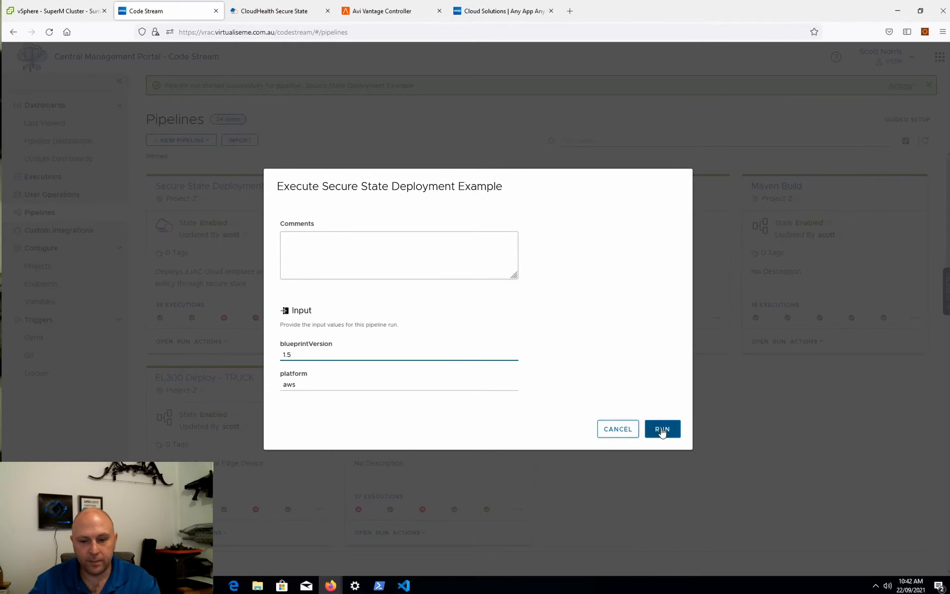
{"action": "left_click", "coordinate": [663, 429]}
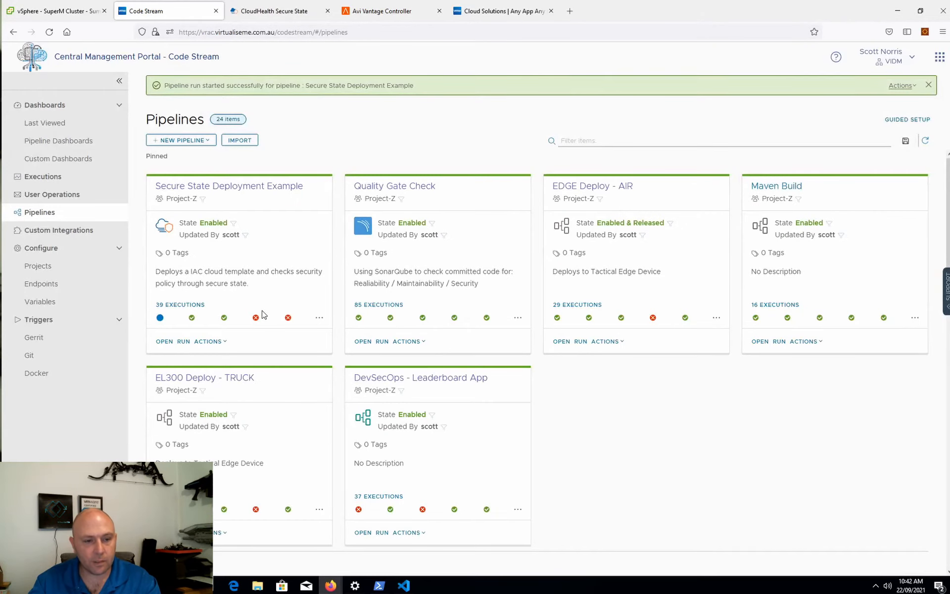
{"action": "mouse_move", "coordinate": [215, 186]}
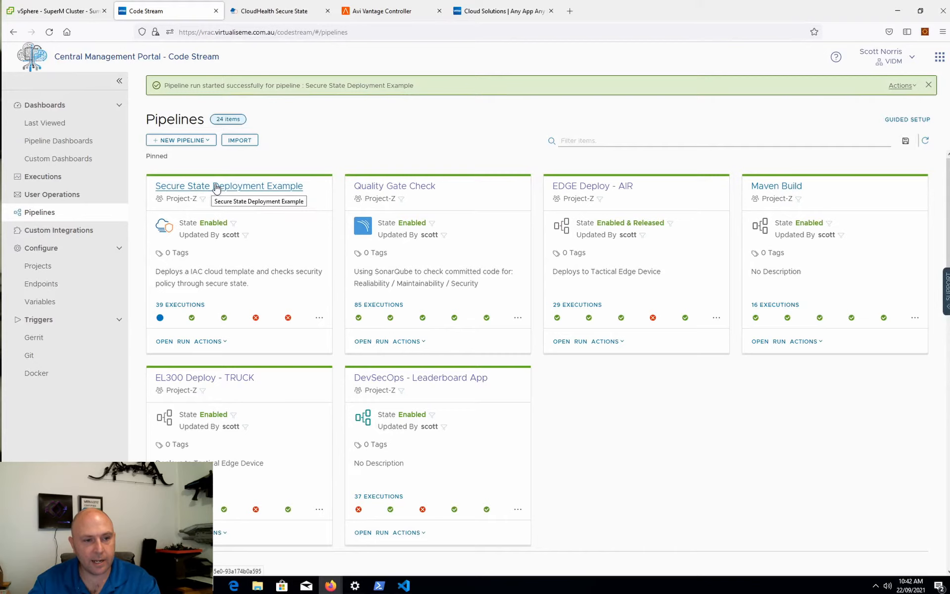
{"action": "mouse_move", "coordinate": [938, 57]}
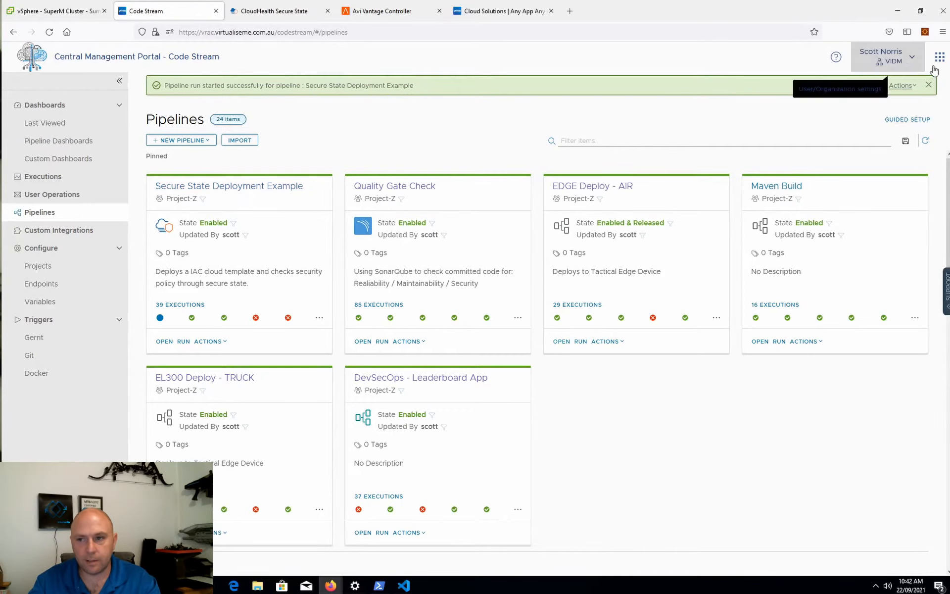
- Switch to Cloud Assembly and open the hello world template from the Design tab
{"action": "left_click", "coordinate": [939, 56]}
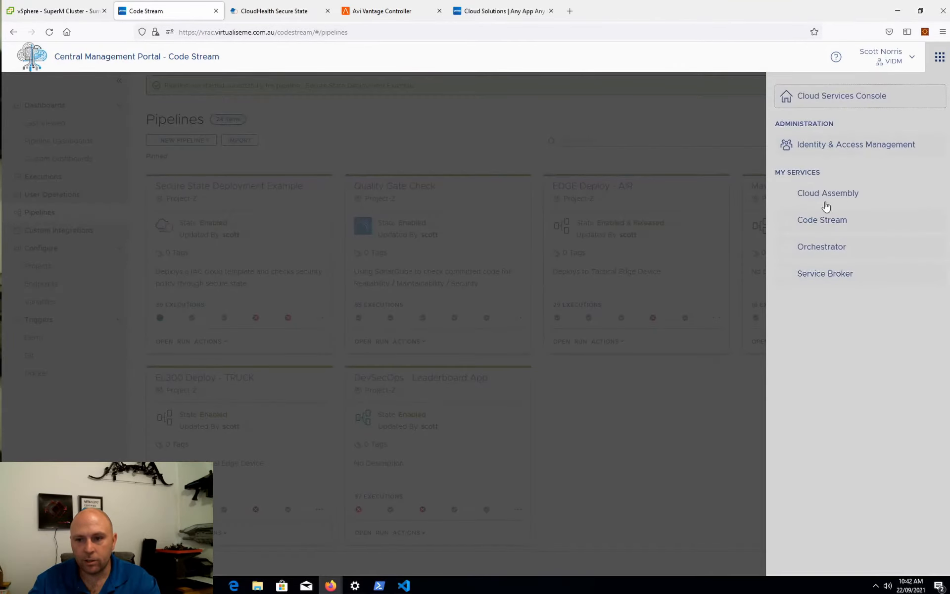
{"action": "left_click", "coordinate": [828, 193]}
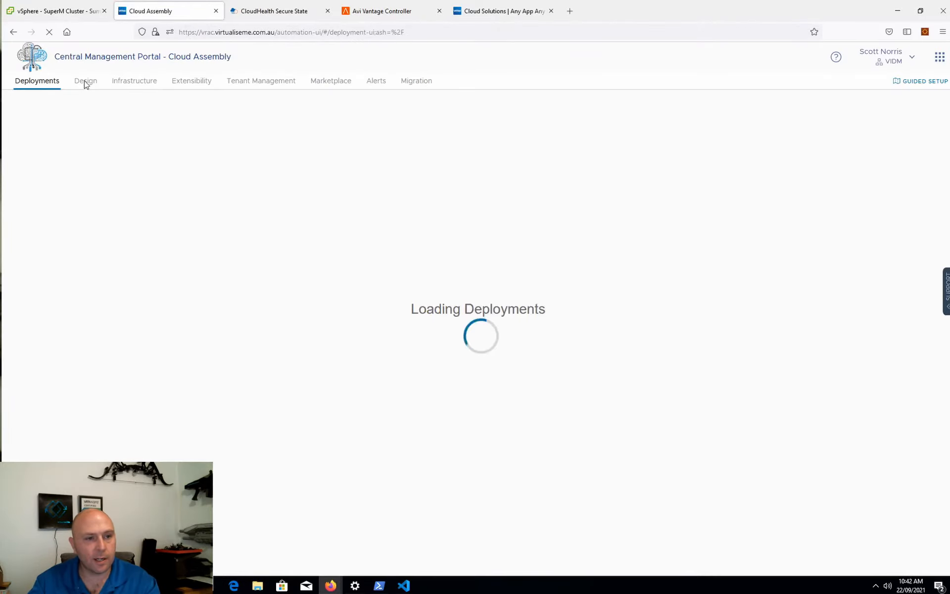
{"action": "left_click", "coordinate": [85, 81]}
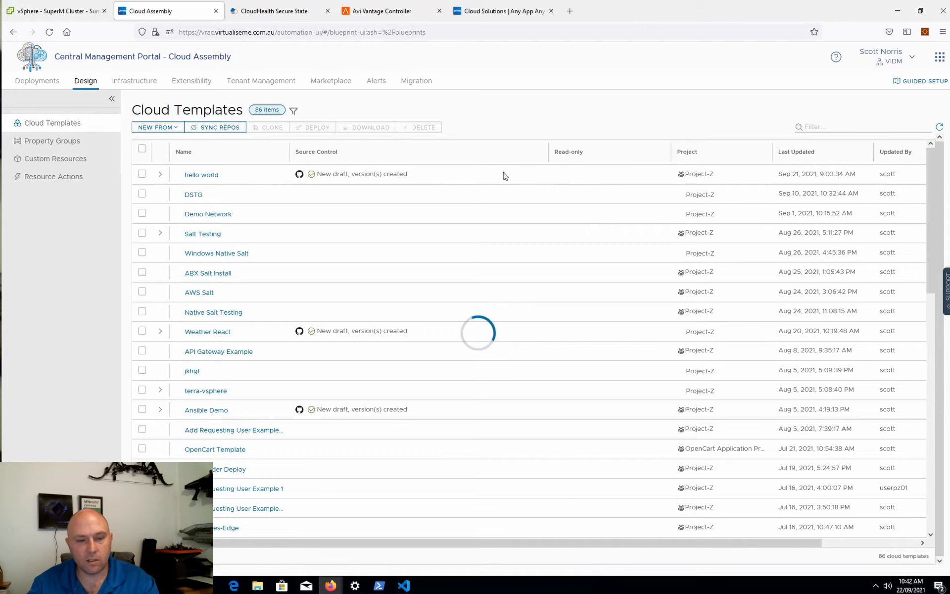
{"action": "mouse_move", "coordinate": [465, 156]}
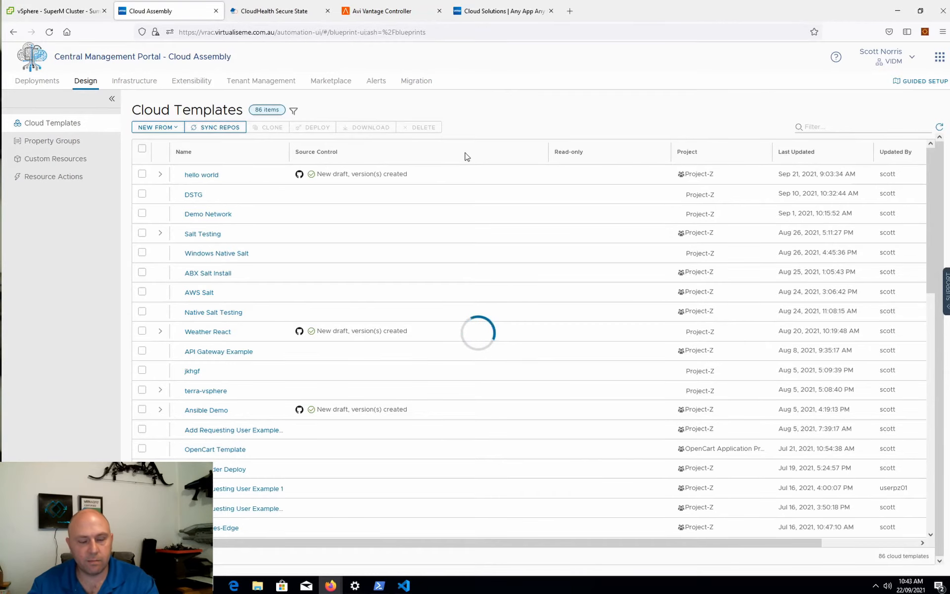
{"action": "left_click", "coordinate": [201, 174]}
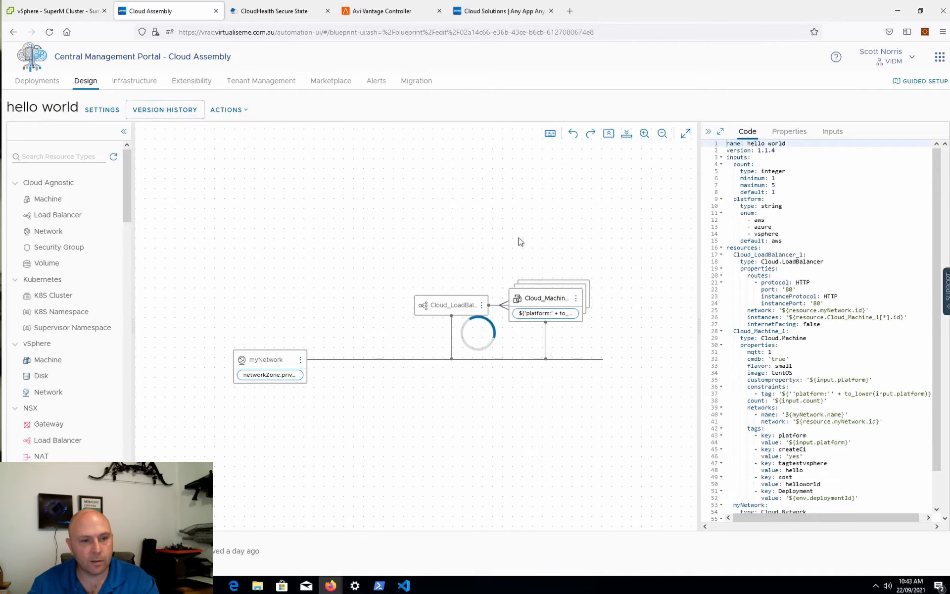
- Diff hello world template version 1.5 against 1.4 in its version history
{"action": "left_click", "coordinate": [165, 110]}
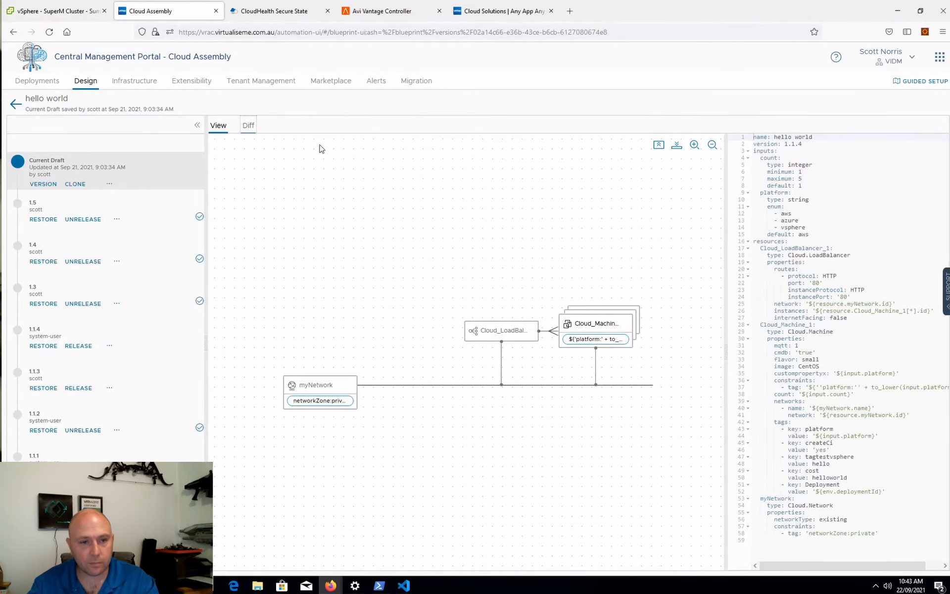
{"action": "left_click", "coordinate": [248, 124]}
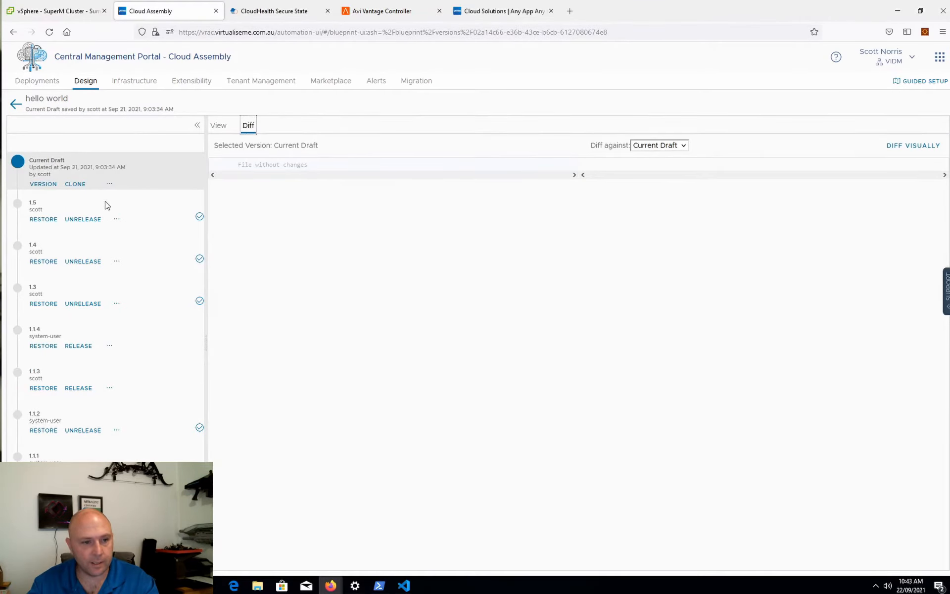
{"action": "left_click", "coordinate": [33, 205]}
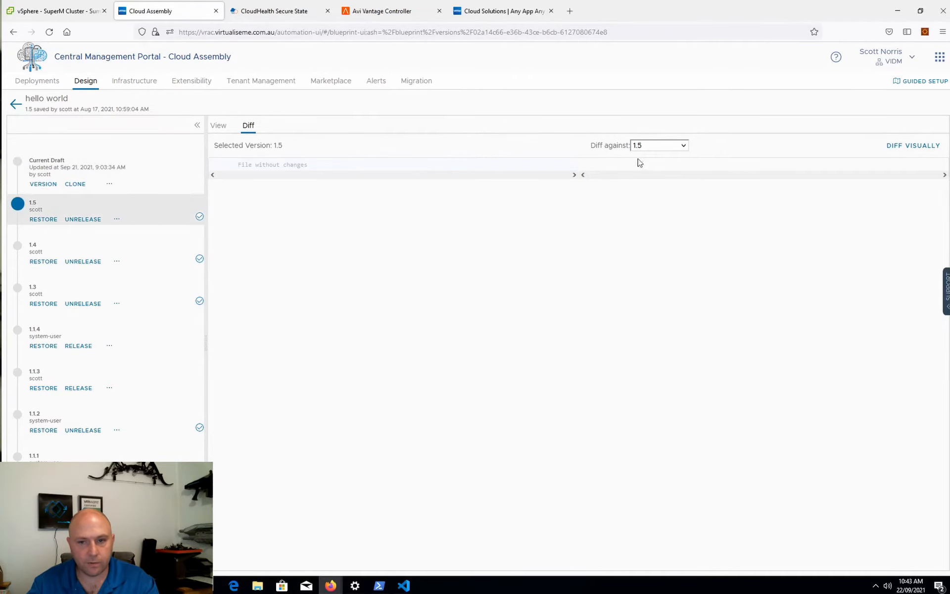
{"action": "left_click", "coordinate": [658, 145]}
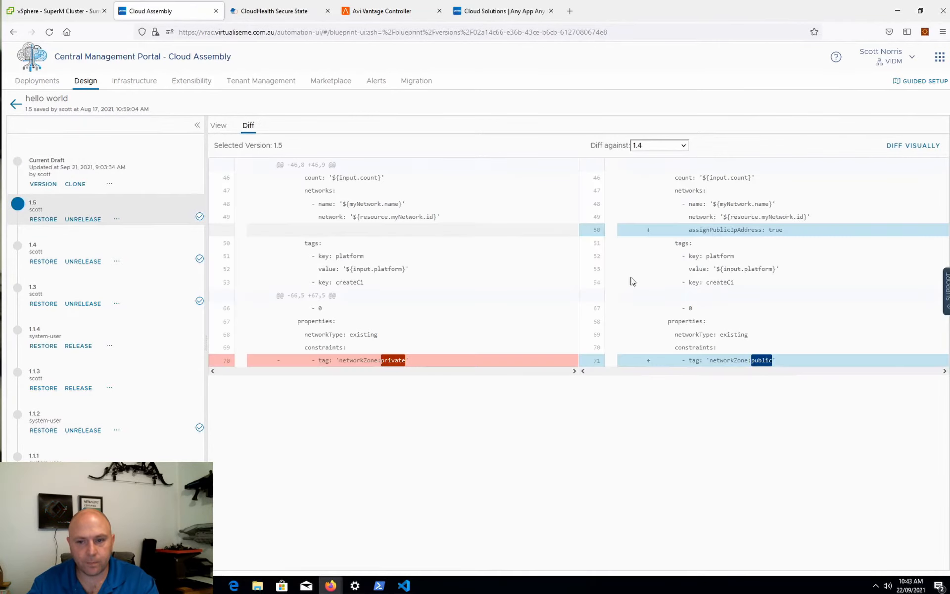
{"action": "mouse_move", "coordinate": [381, 373]}
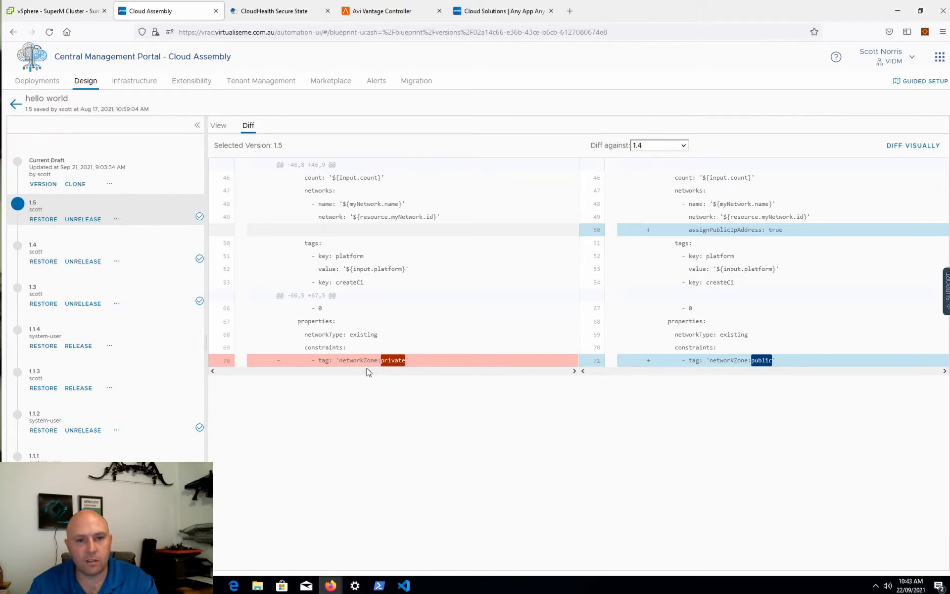
{"action": "mouse_move", "coordinate": [328, 398]}
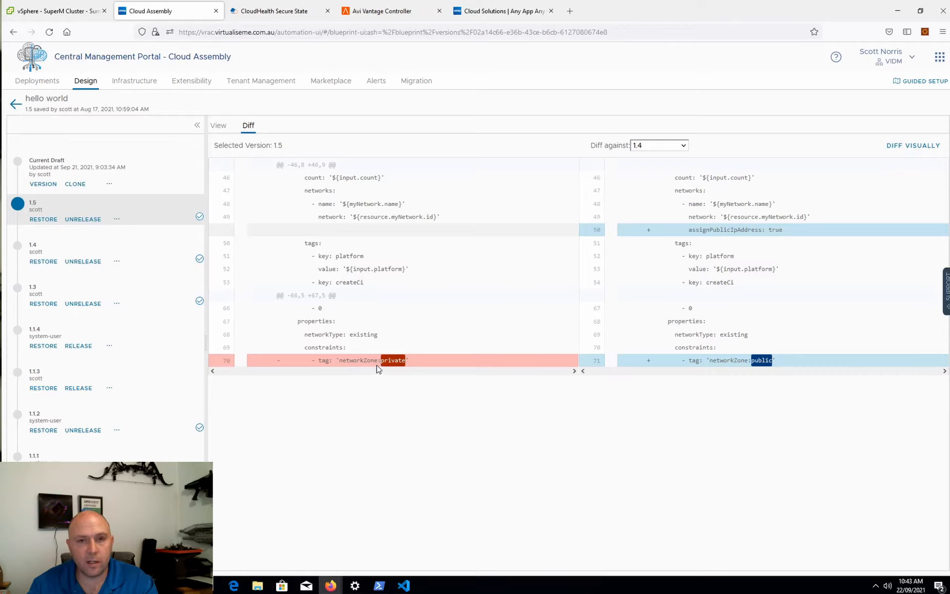
{"action": "mouse_move", "coordinate": [392, 353]}
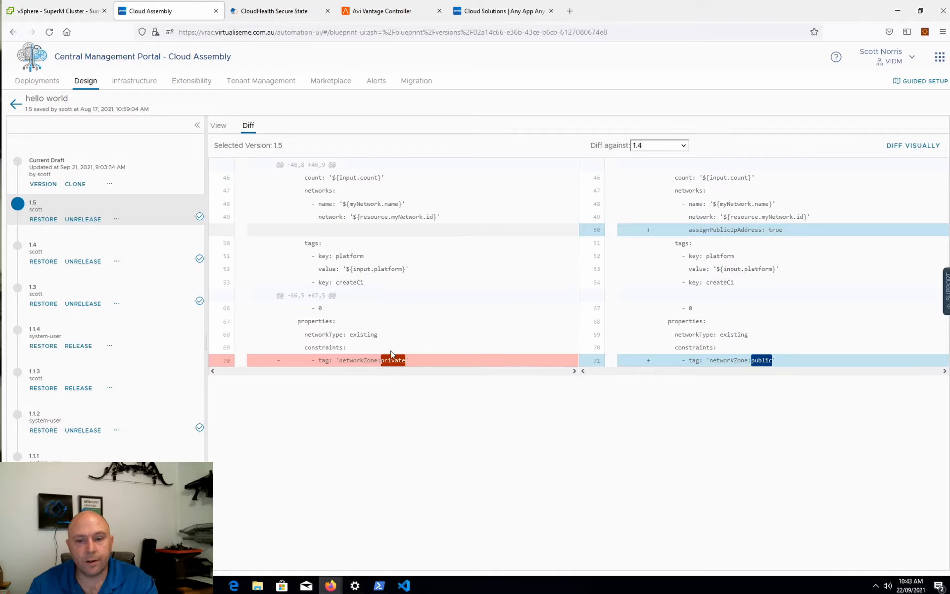
{"action": "mouse_move", "coordinate": [771, 274]}
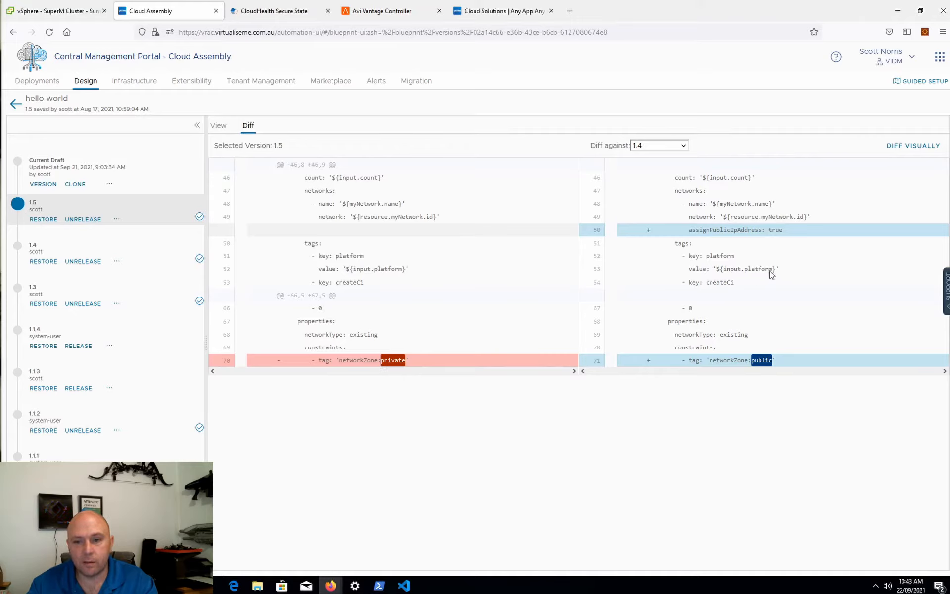
{"action": "mouse_move", "coordinate": [774, 284]}
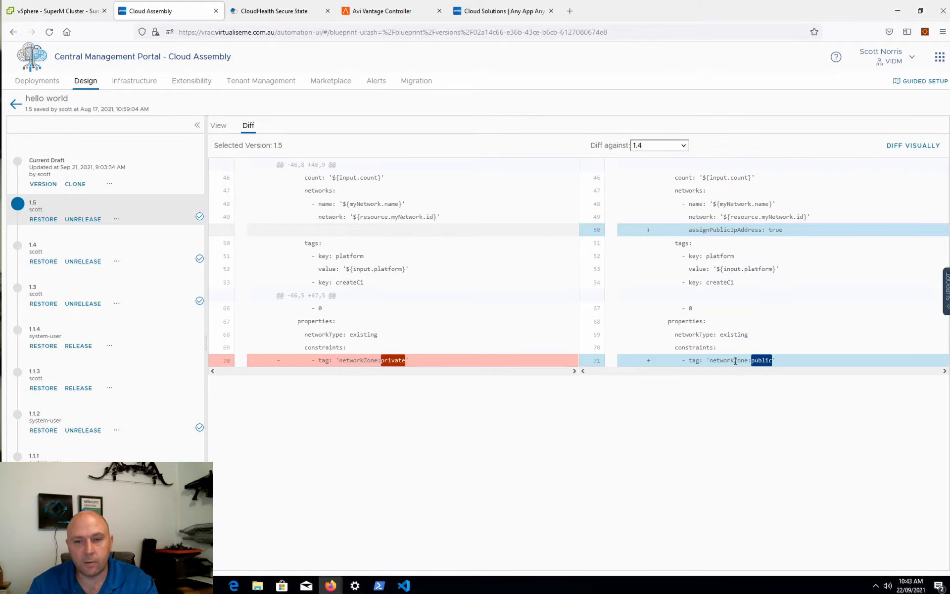
{"action": "mouse_move", "coordinate": [723, 372]}
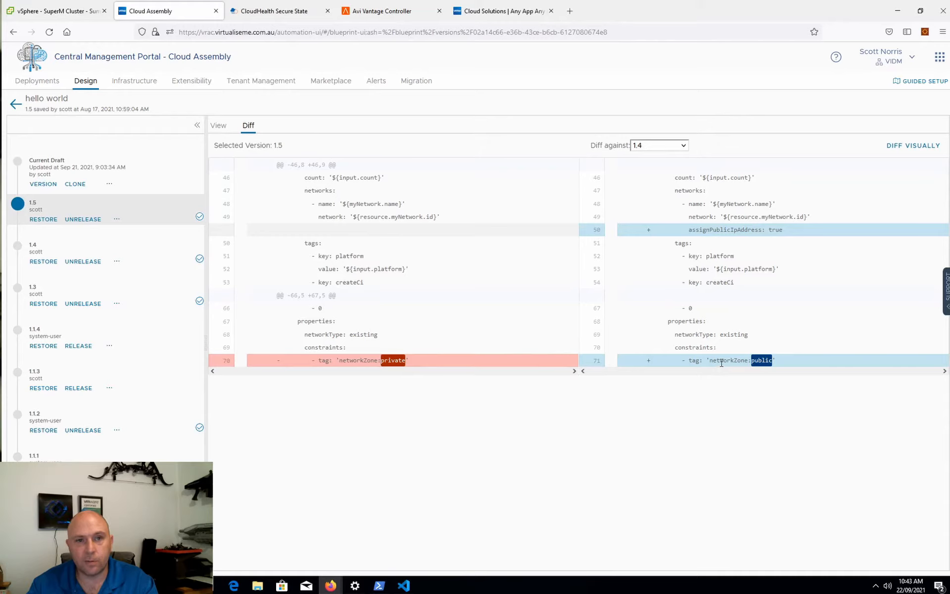
{"action": "mouse_move", "coordinate": [728, 364]}
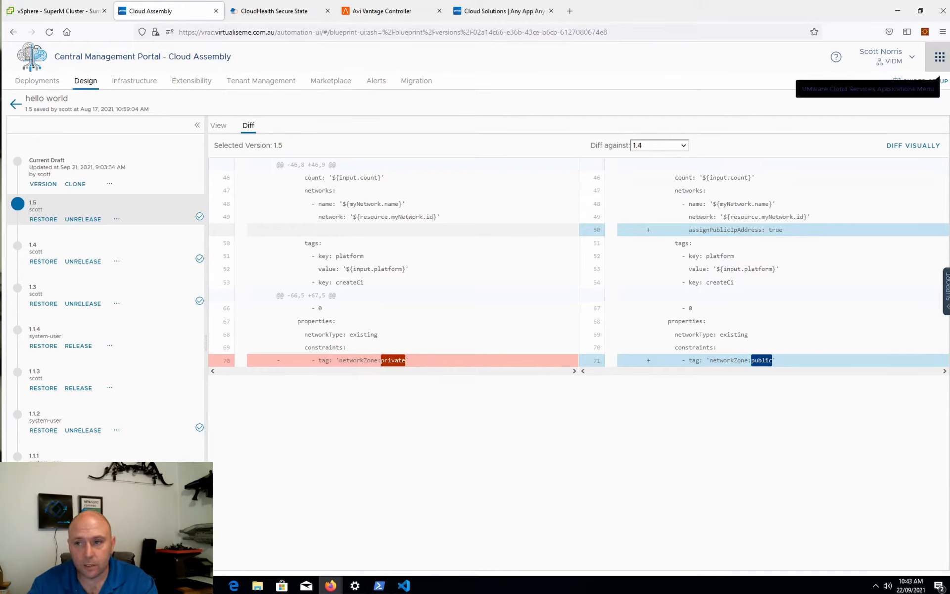
- Switch from Cloud Assembly back to Code Stream's Pipelines list
{"action": "left_click", "coordinate": [938, 57]}
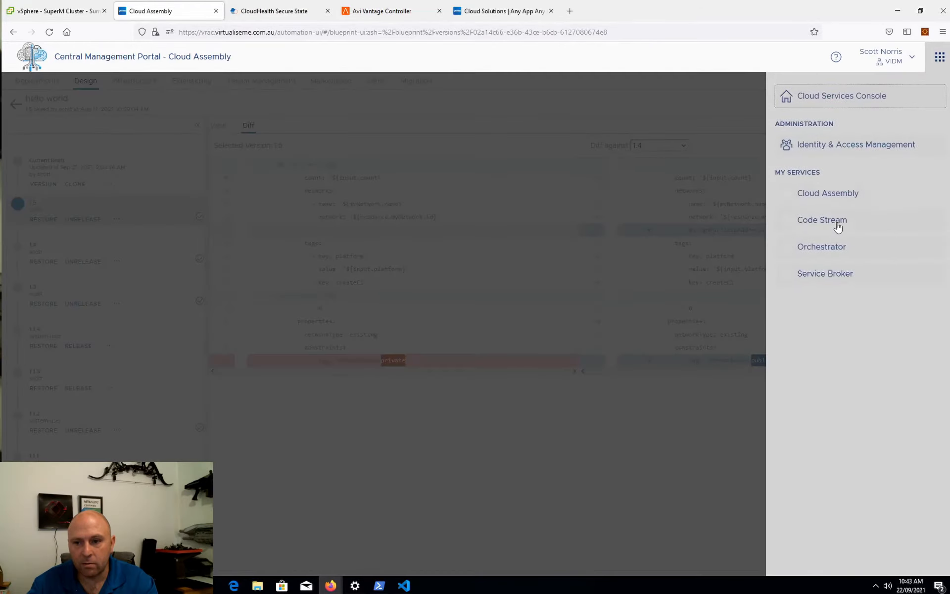
{"action": "left_click", "coordinate": [822, 220]}
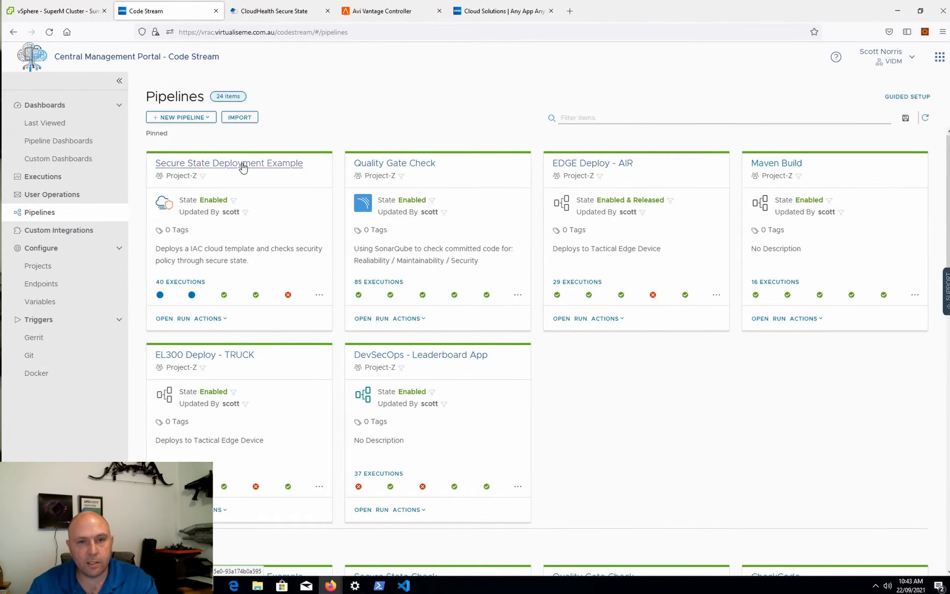
- Open the Secure State Deployment Example pipeline and view its Build-stage Deploy task
{"action": "left_click", "coordinate": [229, 163]}
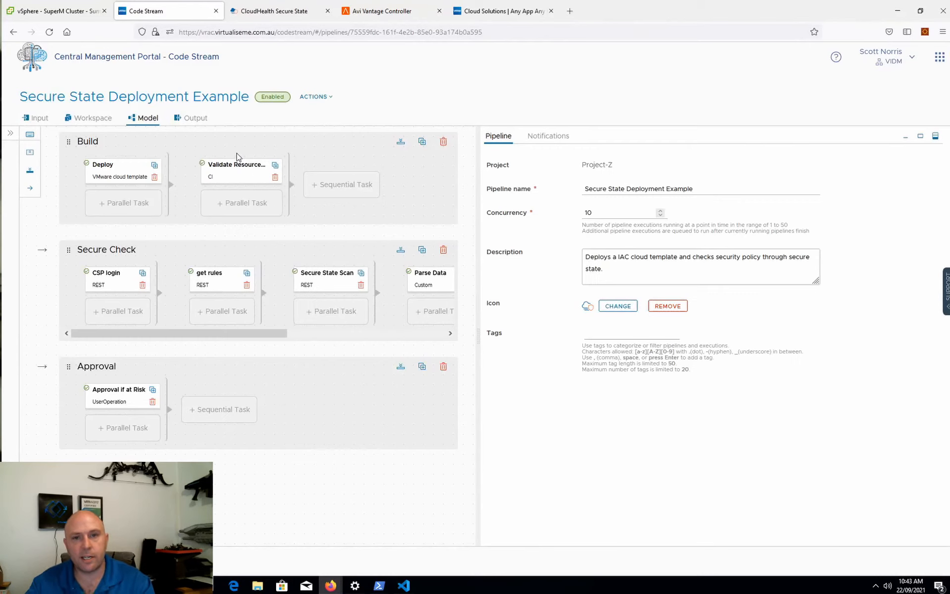
{"action": "mouse_move", "coordinate": [234, 172]}
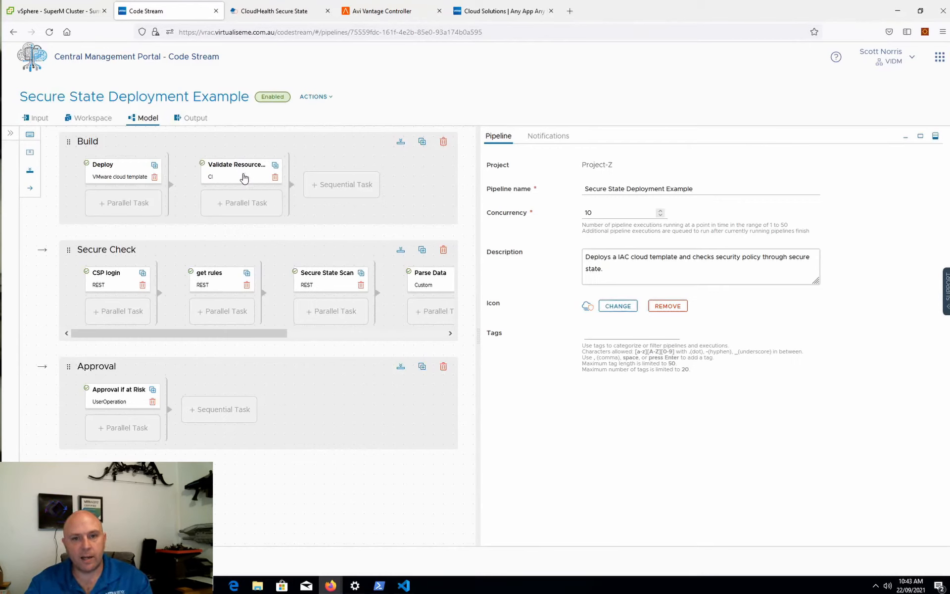
{"action": "mouse_move", "coordinate": [259, 182]}
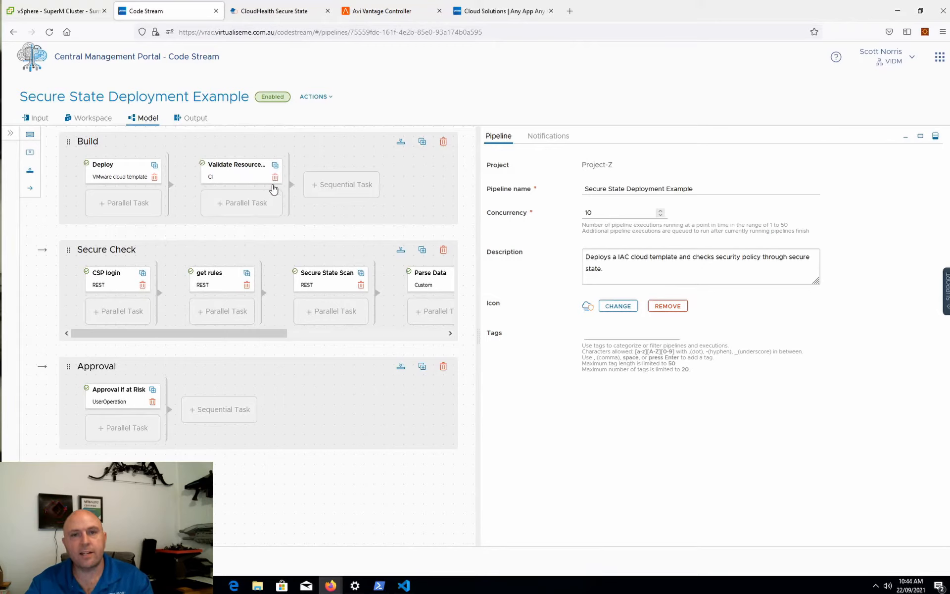
{"action": "mouse_move", "coordinate": [276, 189]}
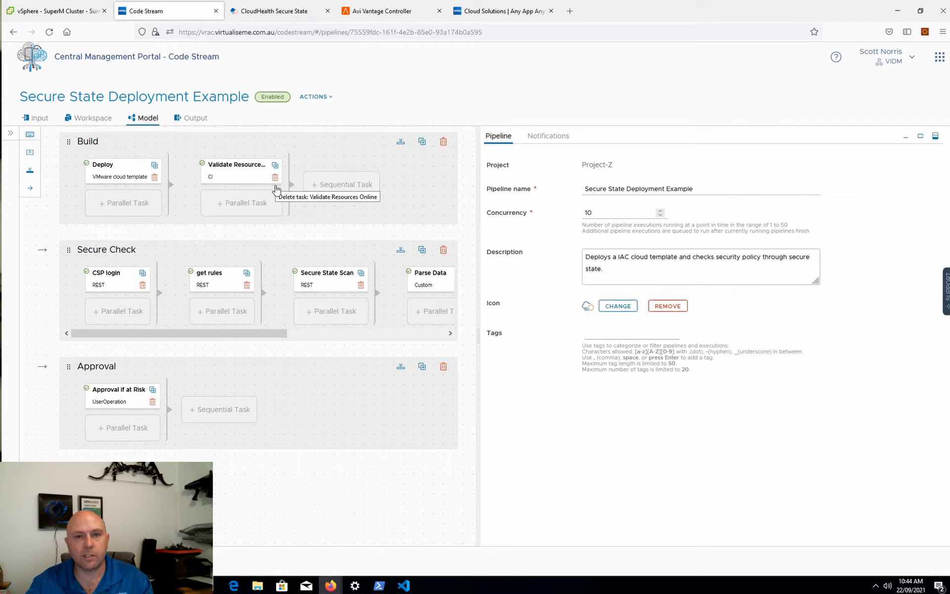
{"action": "mouse_move", "coordinate": [273, 191]}
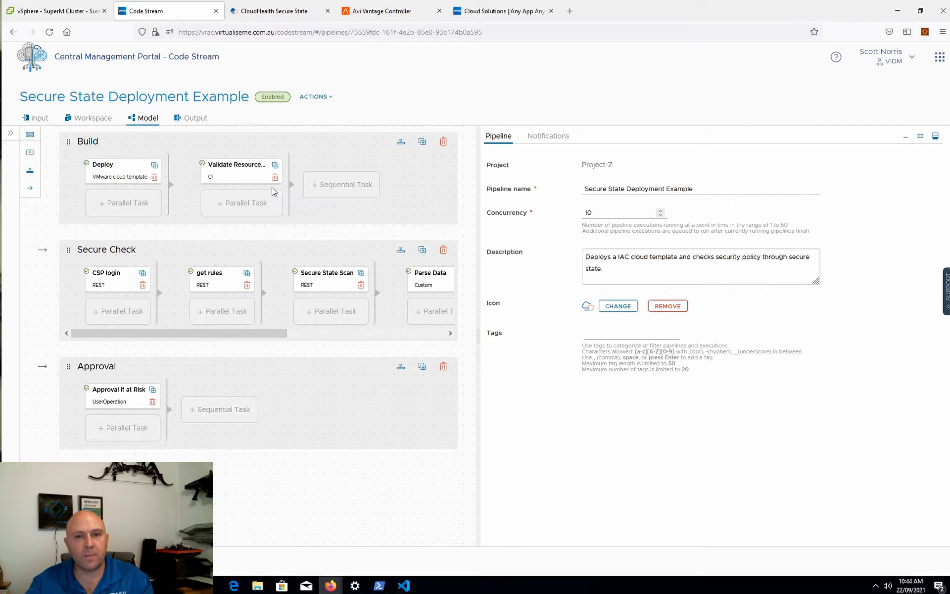
{"action": "mouse_move", "coordinate": [274, 187]}
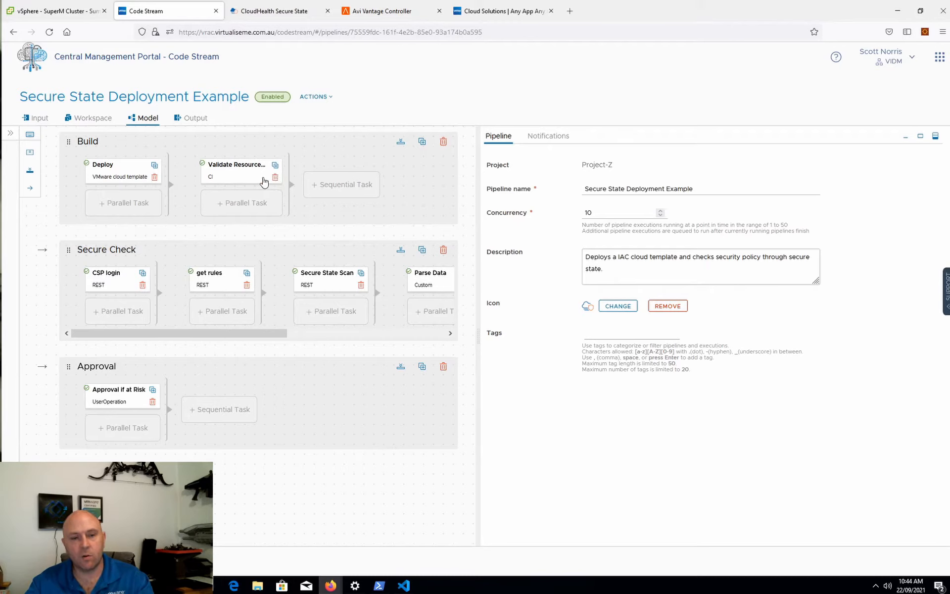
{"action": "mouse_move", "coordinate": [225, 182]}
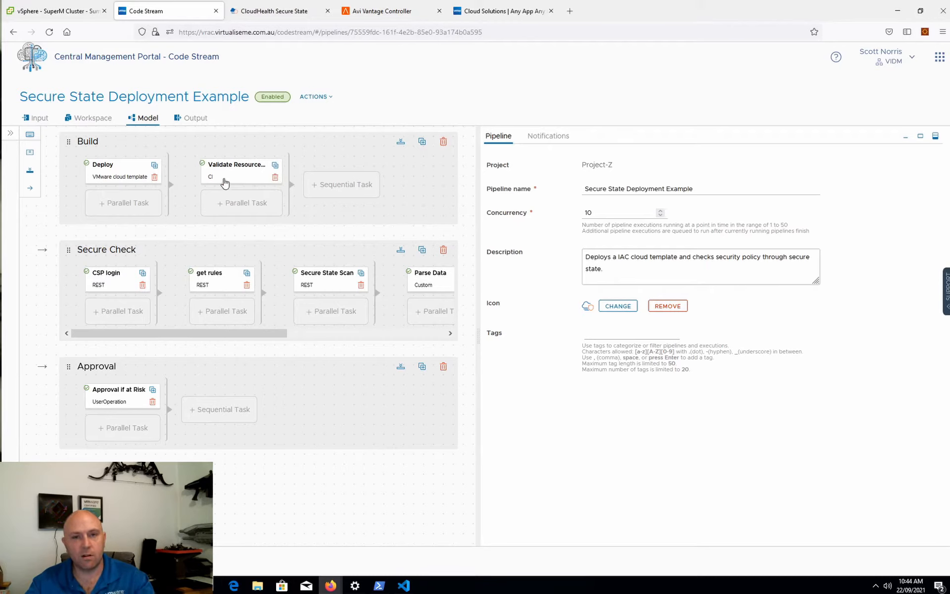
{"action": "mouse_move", "coordinate": [214, 180]}
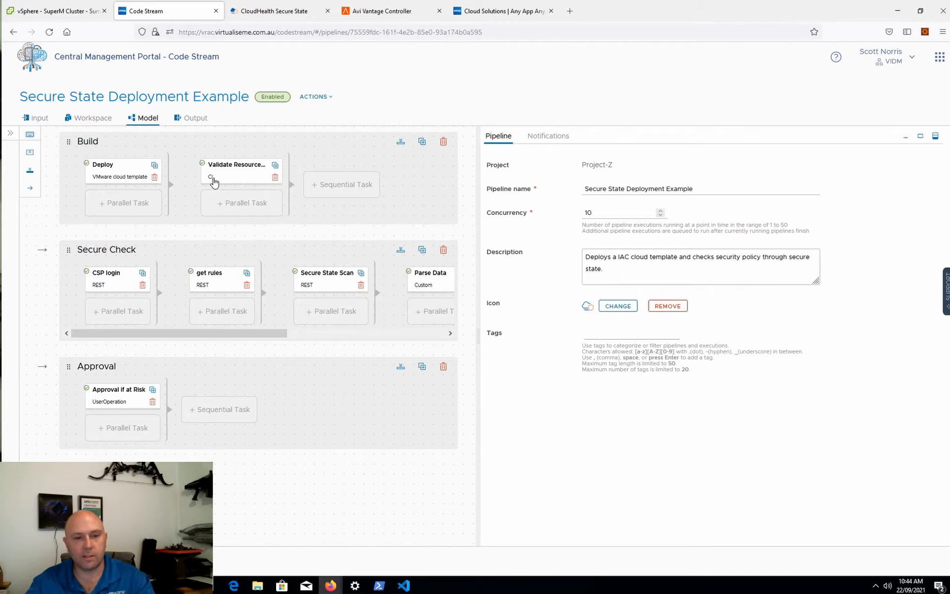
{"action": "mouse_move", "coordinate": [211, 181]}
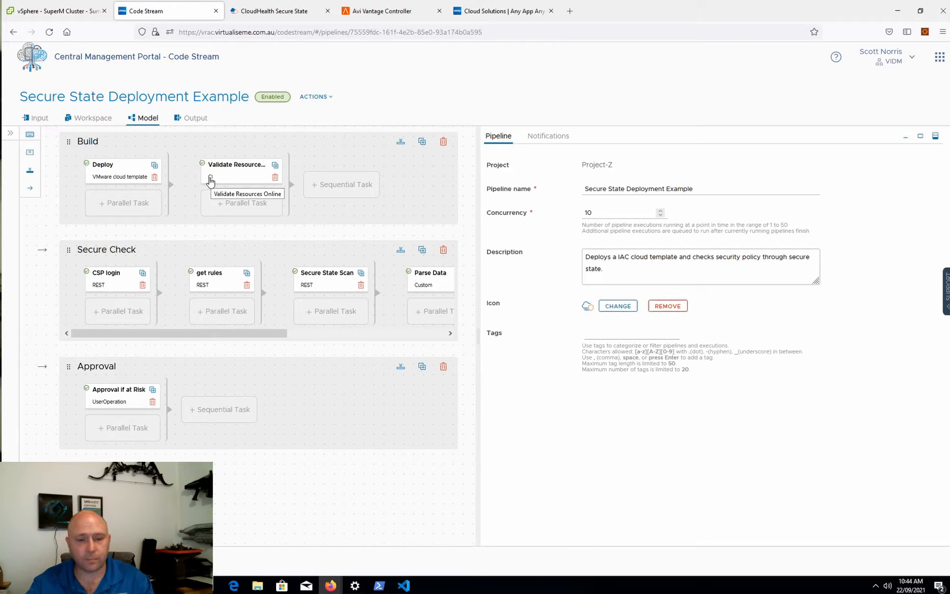
{"action": "mouse_move", "coordinate": [208, 180]}
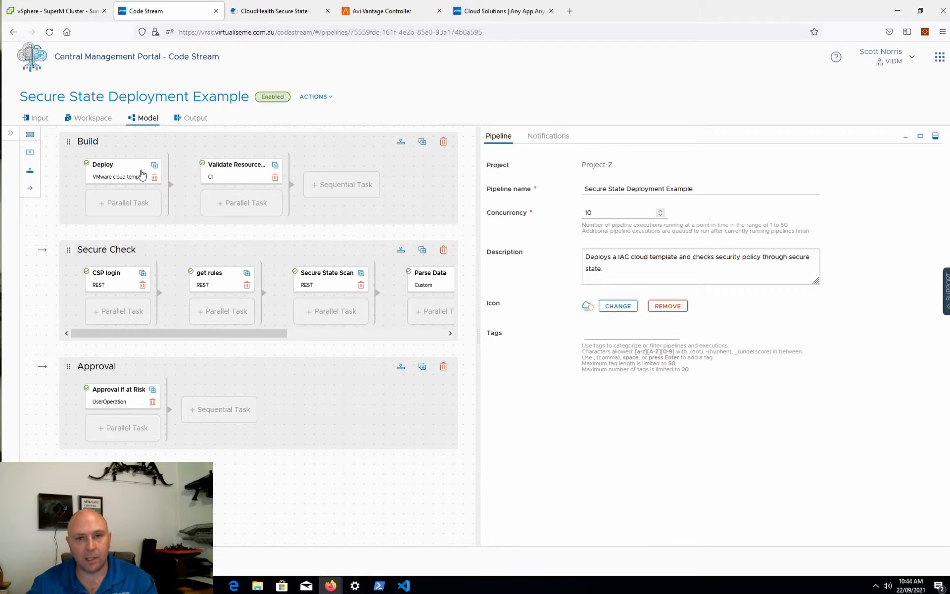
{"action": "mouse_move", "coordinate": [174, 179]}
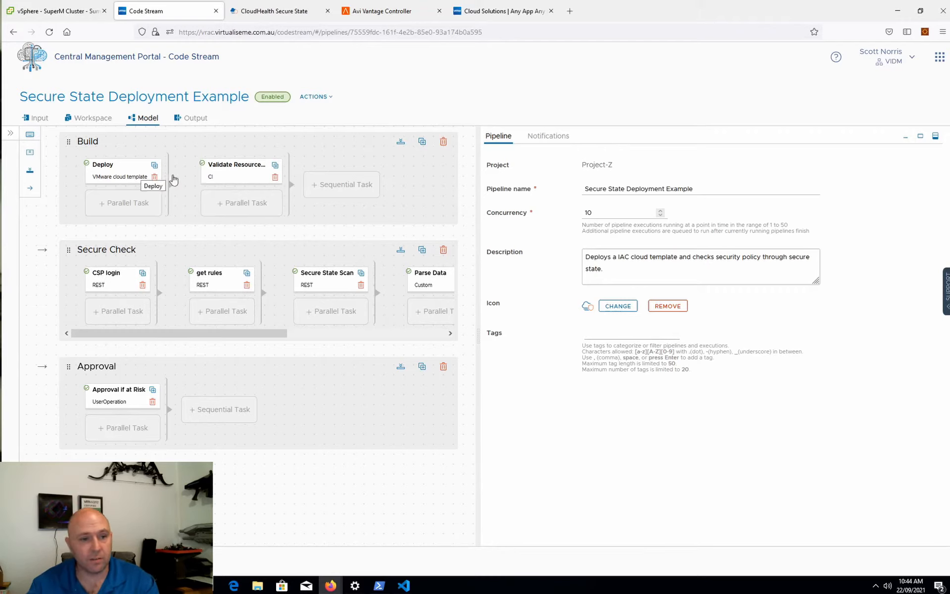
{"action": "mouse_move", "coordinate": [106, 176]}
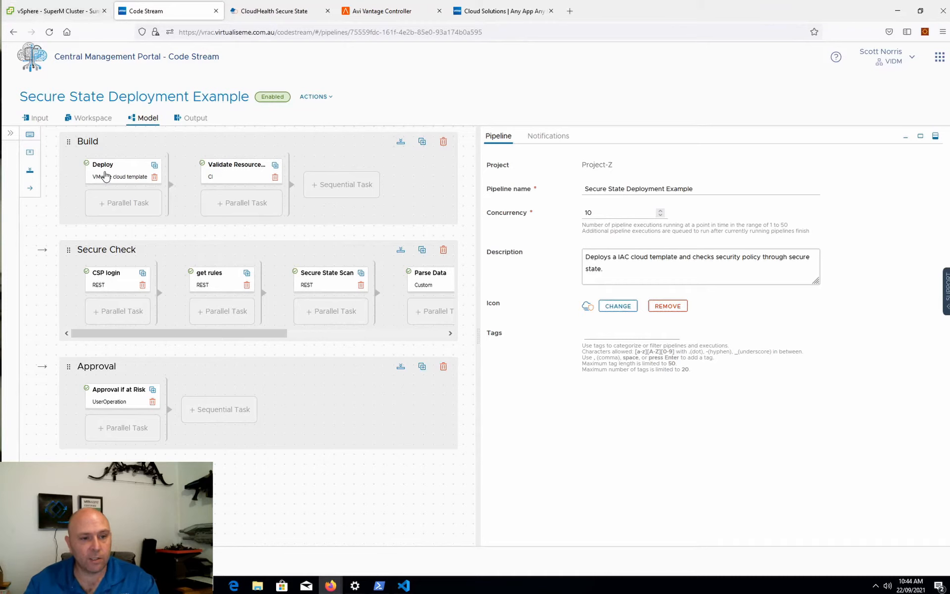
{"action": "left_click", "coordinate": [114, 170]}
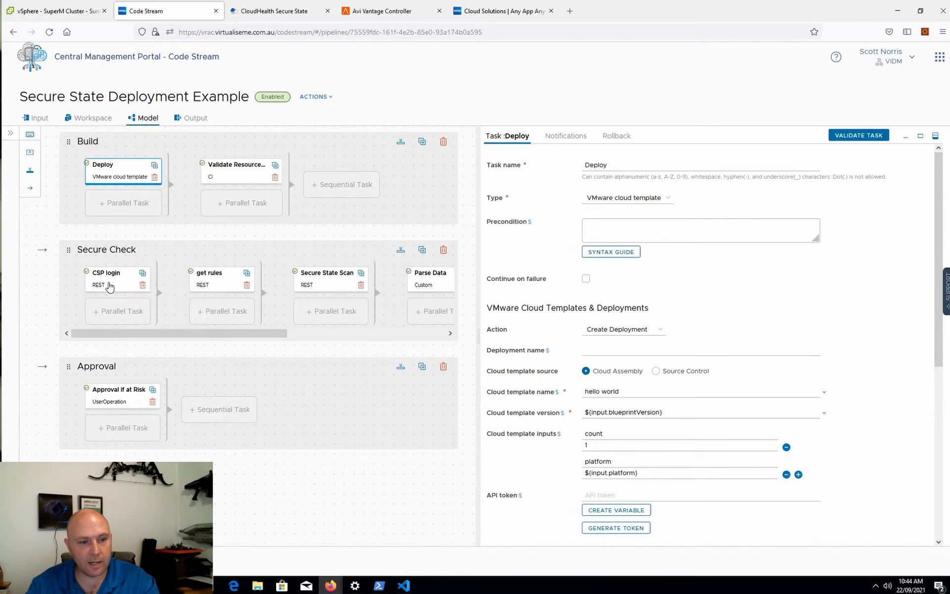
- Inspect the CSP login REST task, then the get rules task
{"action": "left_click", "coordinate": [106, 273]}
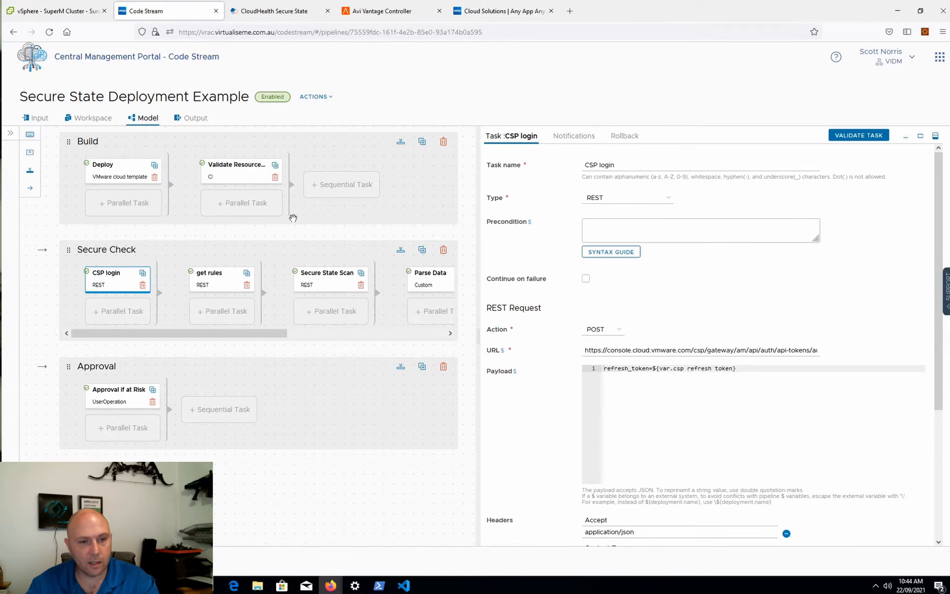
{"action": "mouse_move", "coordinate": [575, 368]}
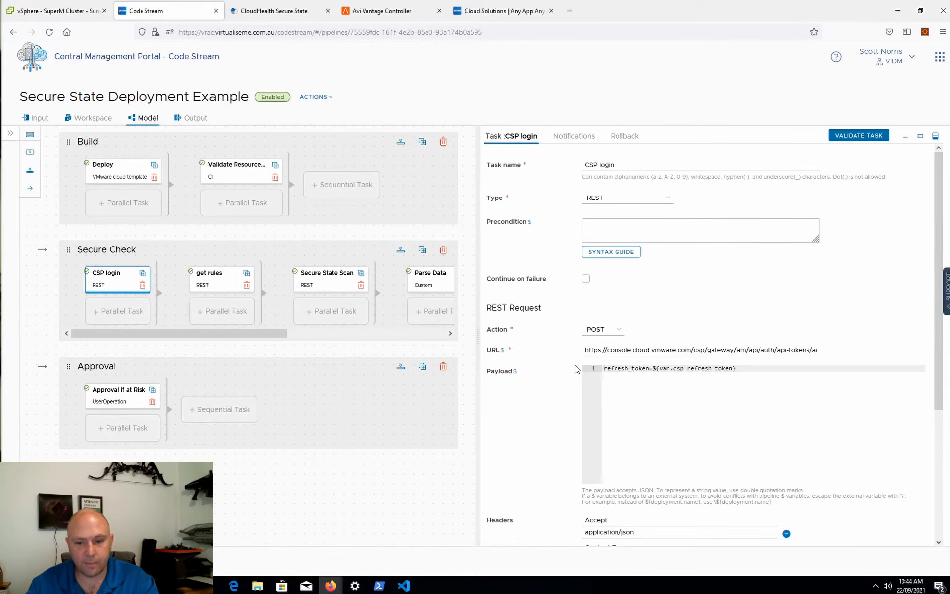
{"action": "mouse_move", "coordinate": [113, 281]}
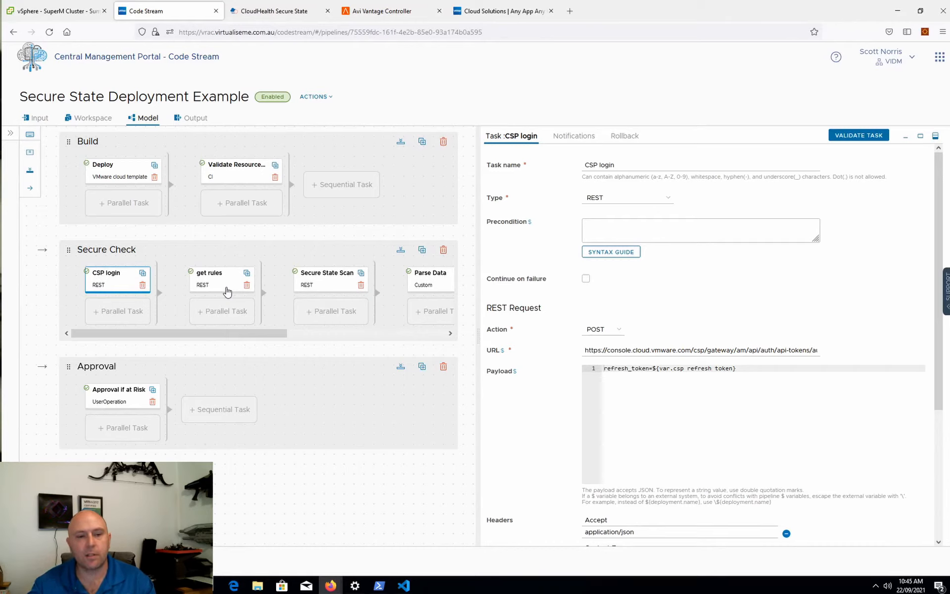
{"action": "left_click", "coordinate": [214, 272]}
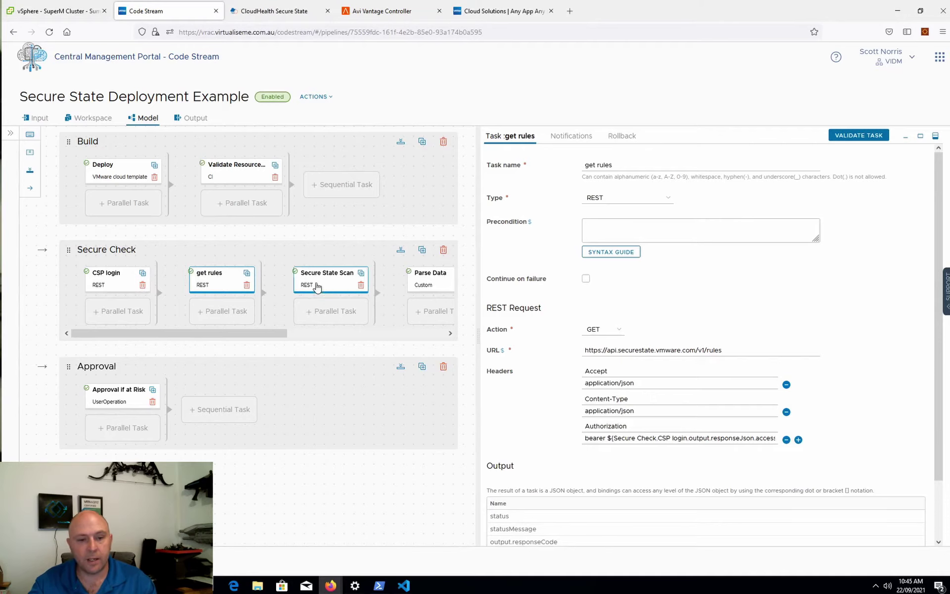
- Inspect the Secure State Scan payload, then the Parse Data task
{"action": "left_click", "coordinate": [324, 273]}
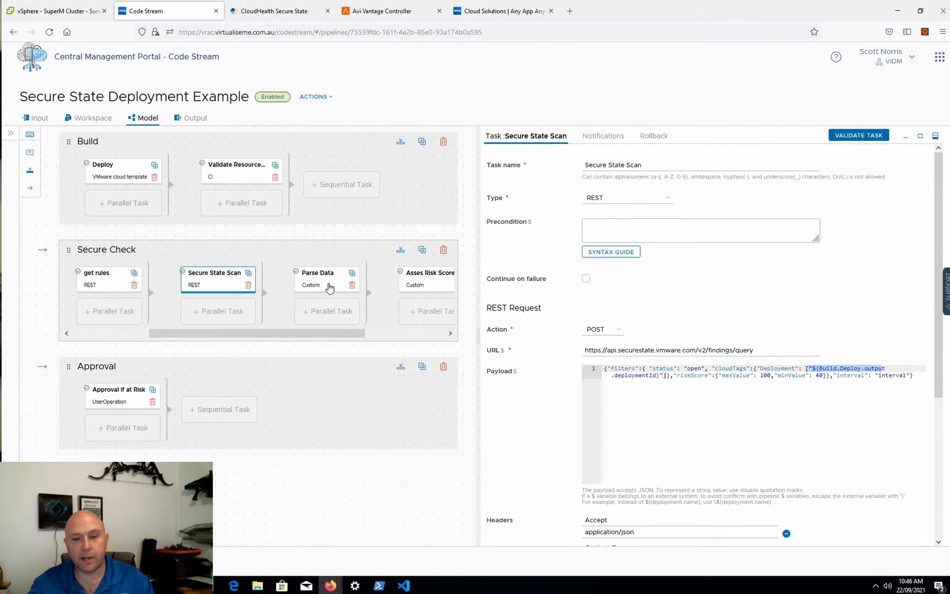
{"action": "left_click", "coordinate": [317, 273]}
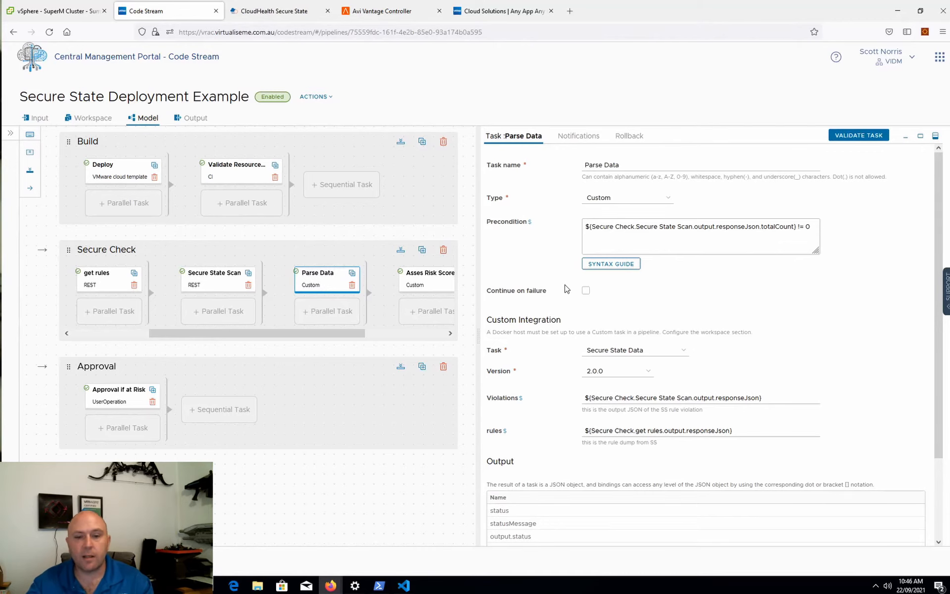
- Inspect the Asses Risk Score limit of 70 and the Approval if at Risk task
{"action": "left_click", "coordinate": [426, 279]}
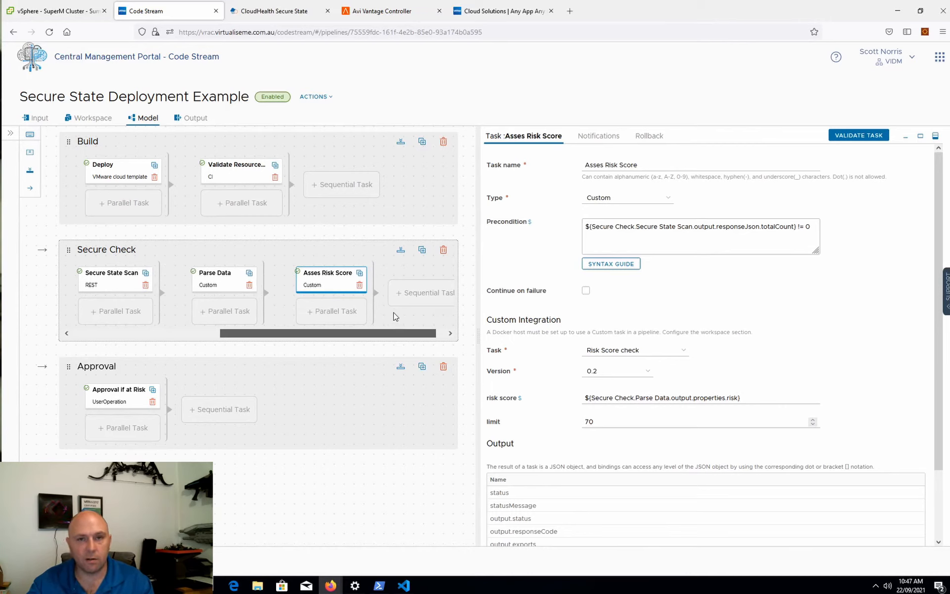
{"action": "left_click", "coordinate": [118, 389]}
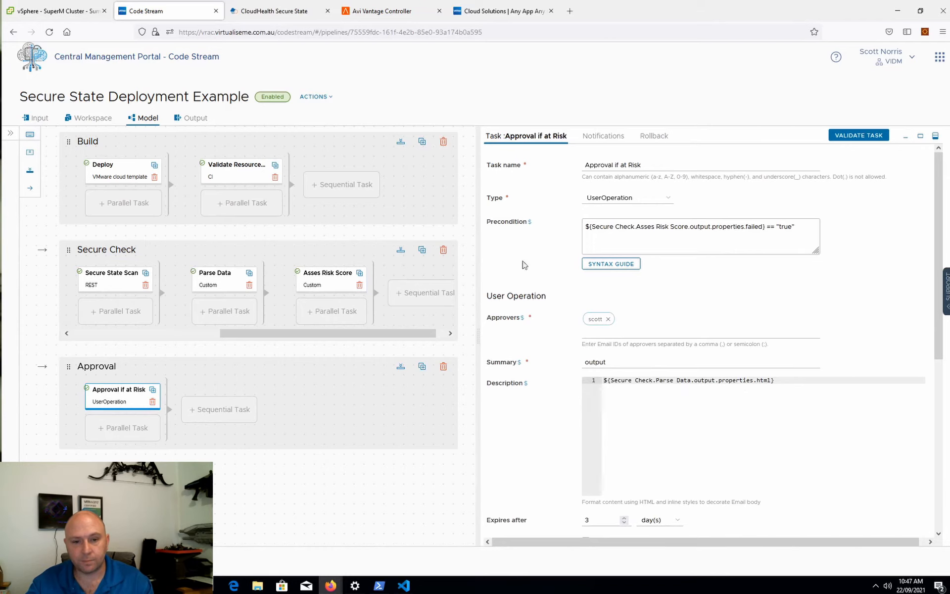
{"action": "mouse_move", "coordinate": [631, 239]}
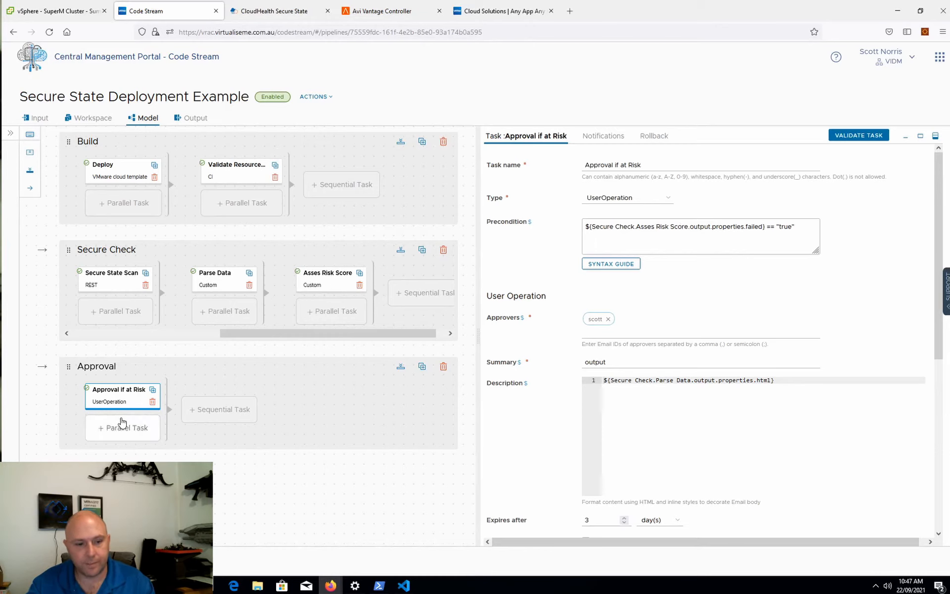
{"action": "mouse_move", "coordinate": [198, 351]}
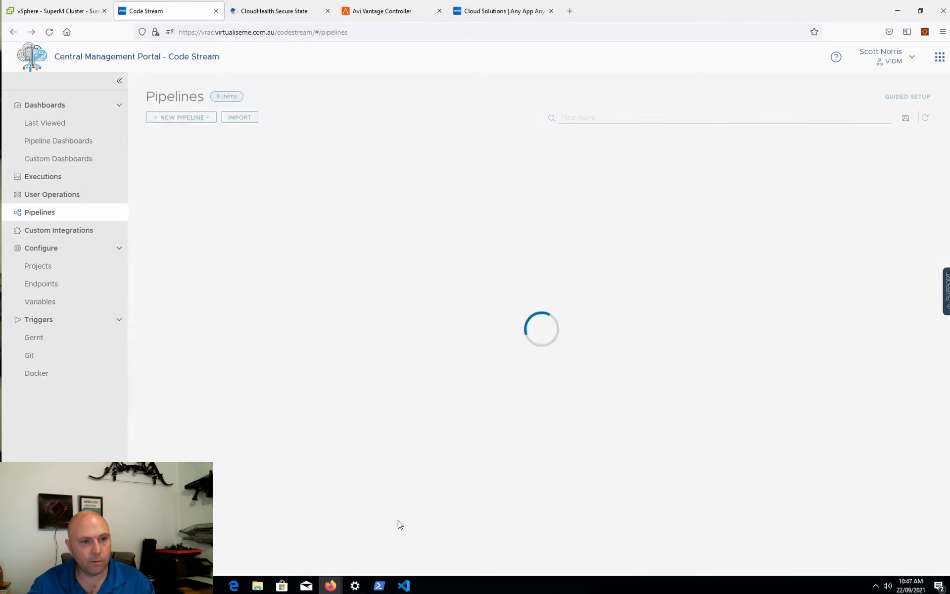
- Open execution #39 and show its Secure State Scan output with three findings
{"action": "left_click", "coordinate": [42, 177]}
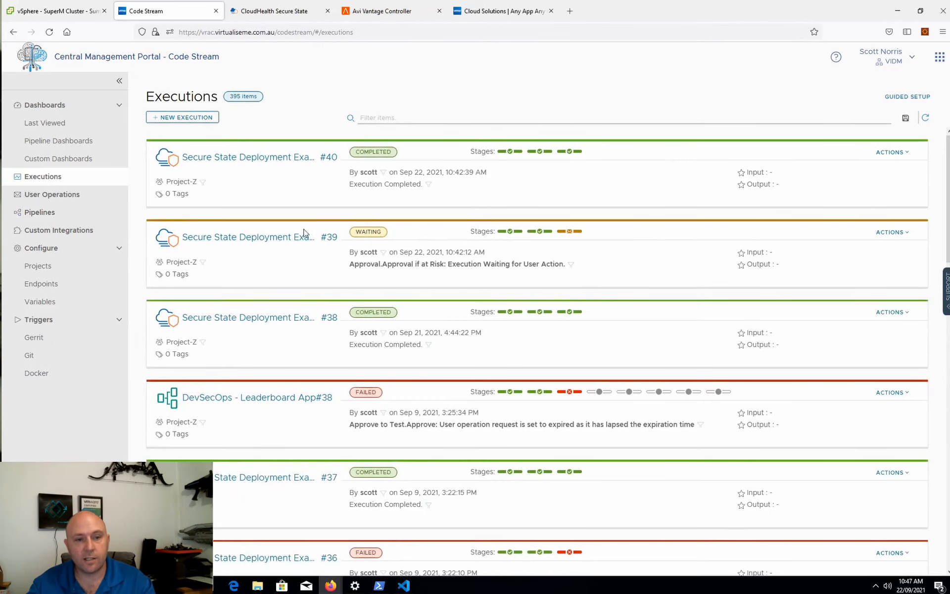
{"action": "mouse_move", "coordinate": [266, 237]}
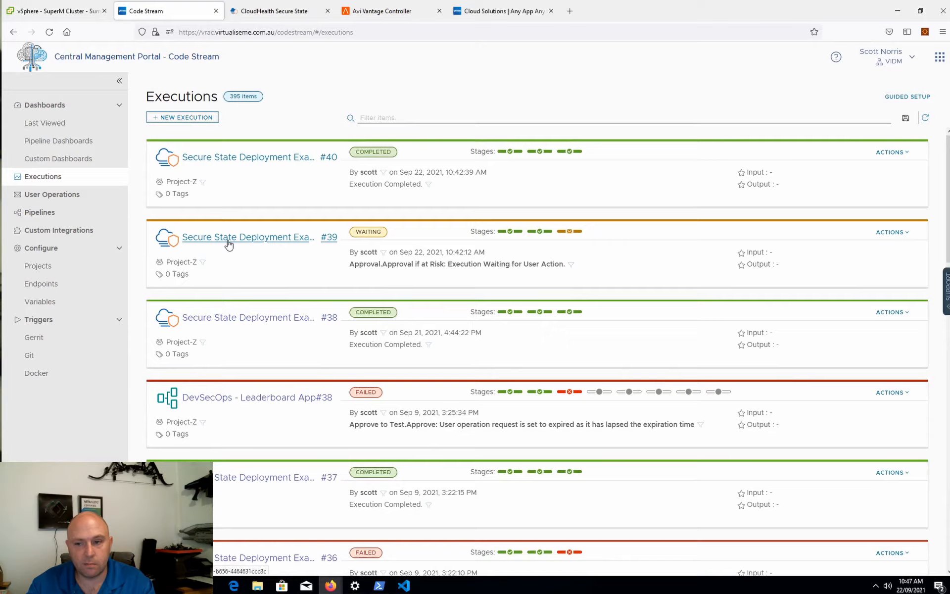
{"action": "left_click", "coordinate": [246, 237]}
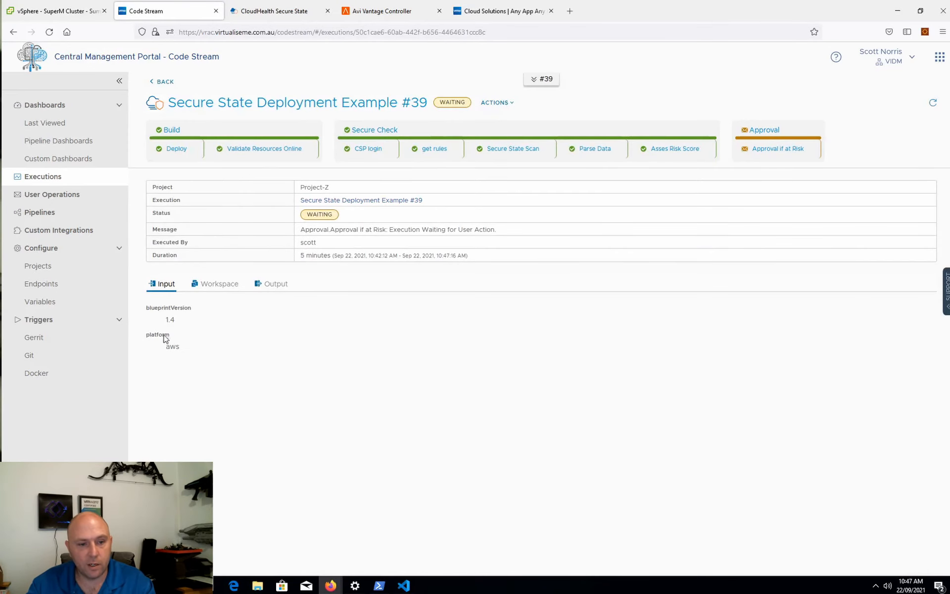
{"action": "double_click", "coordinate": [170, 320]}
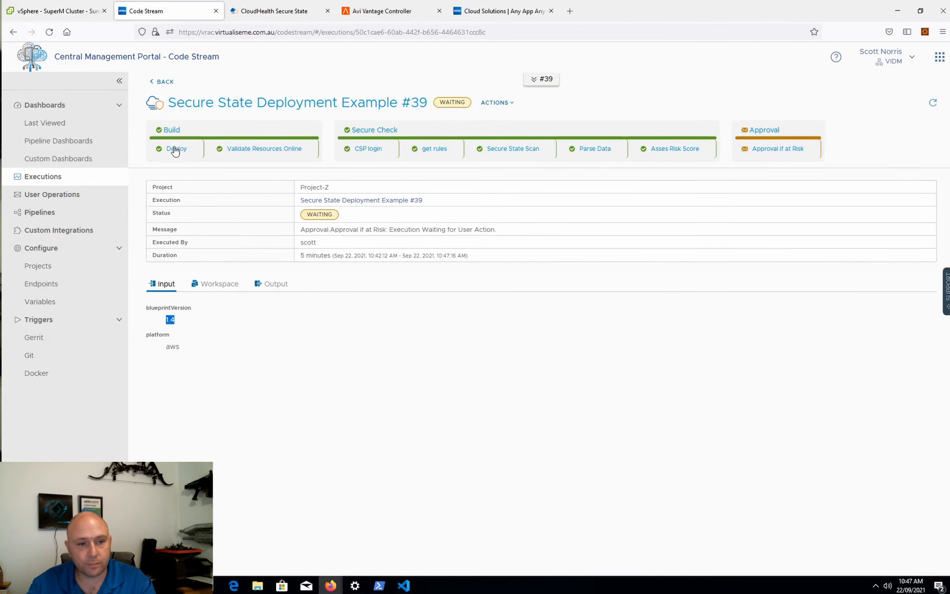
{"action": "mouse_move", "coordinate": [410, 158]}
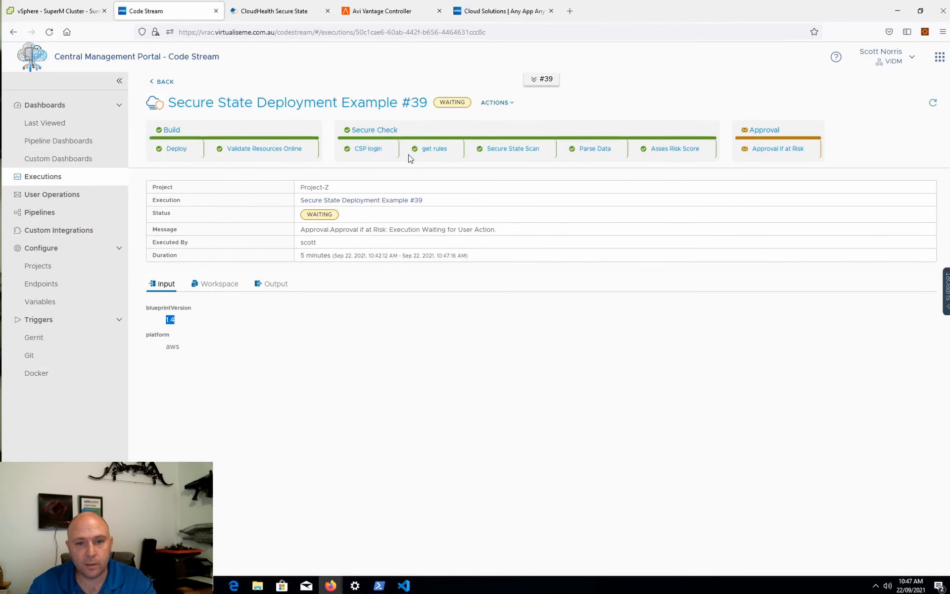
{"action": "mouse_move", "coordinate": [499, 150]}
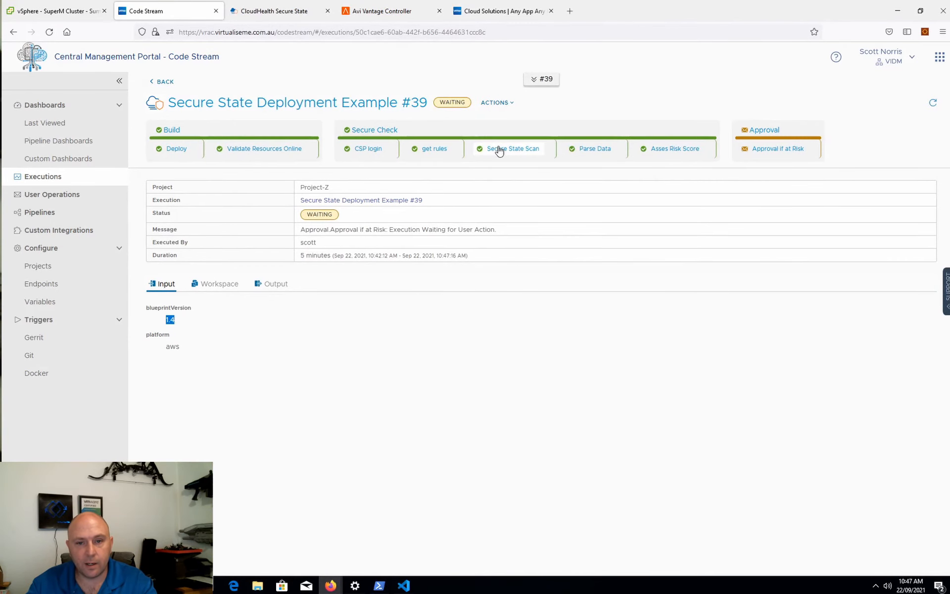
{"action": "left_click", "coordinate": [508, 148]}
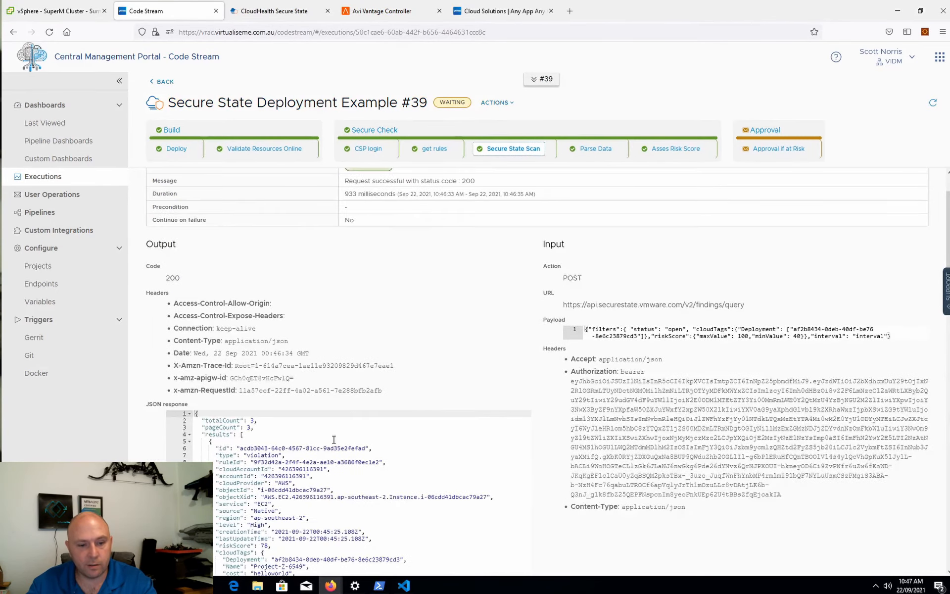
- Open #39's Parse Data task, showing three violations and a risk score of 78
{"action": "scroll", "scroll_direction": "down", "scroll_amount": 3}
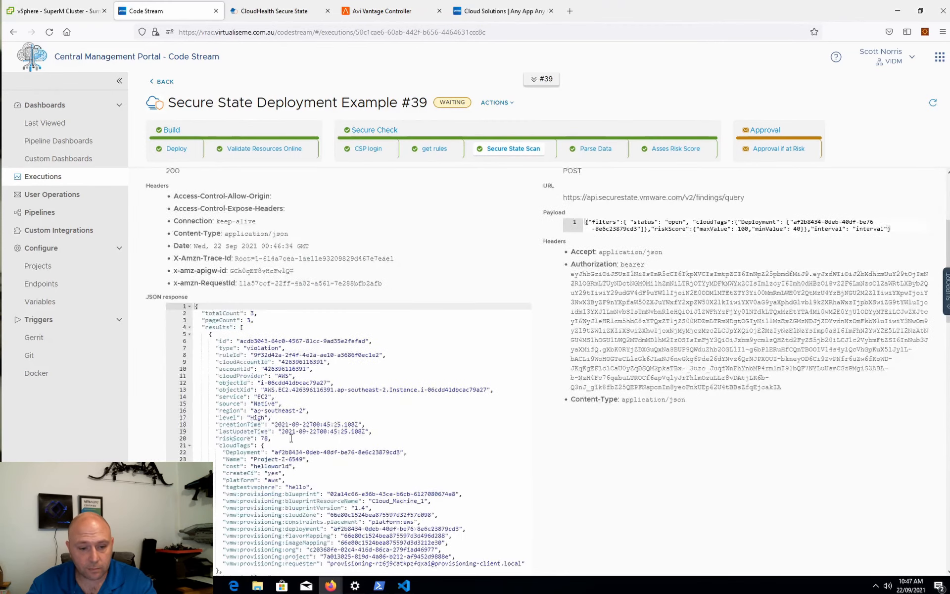
{"action": "scroll", "scroll_direction": "down", "scroll_amount": 3}
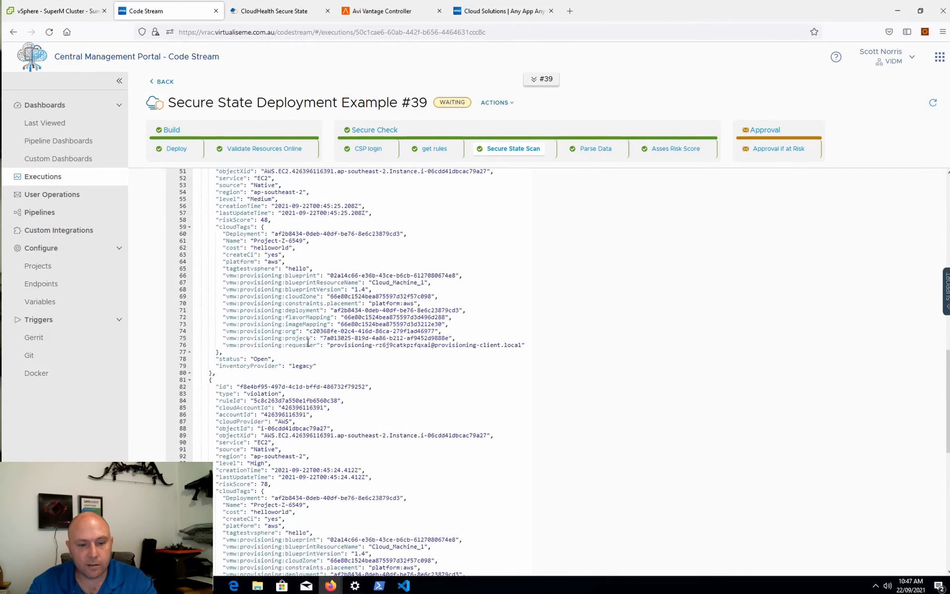
{"action": "scroll", "scroll_direction": "down", "scroll_amount": 3}
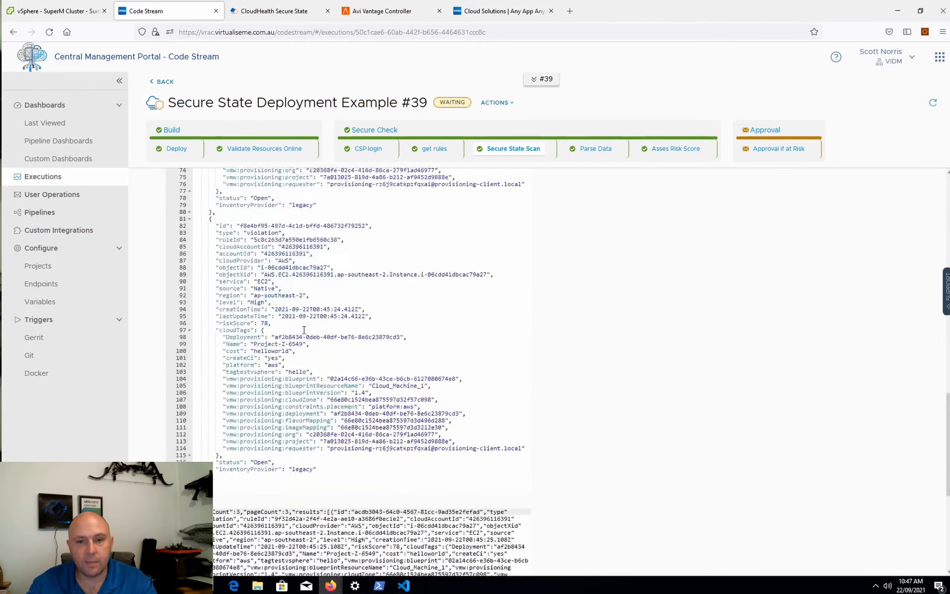
{"action": "left_click", "coordinate": [596, 149]}
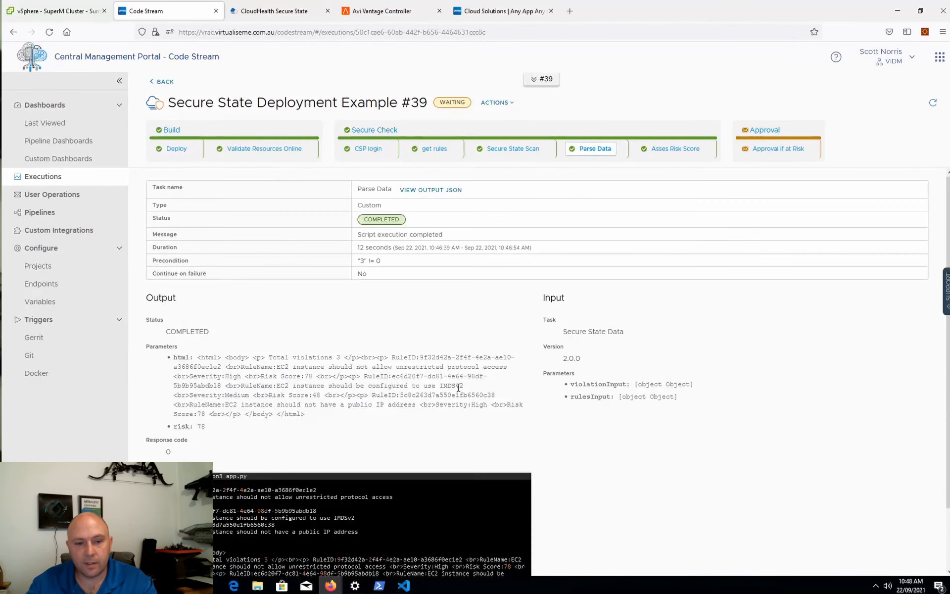
{"action": "mouse_move", "coordinate": [209, 356]}
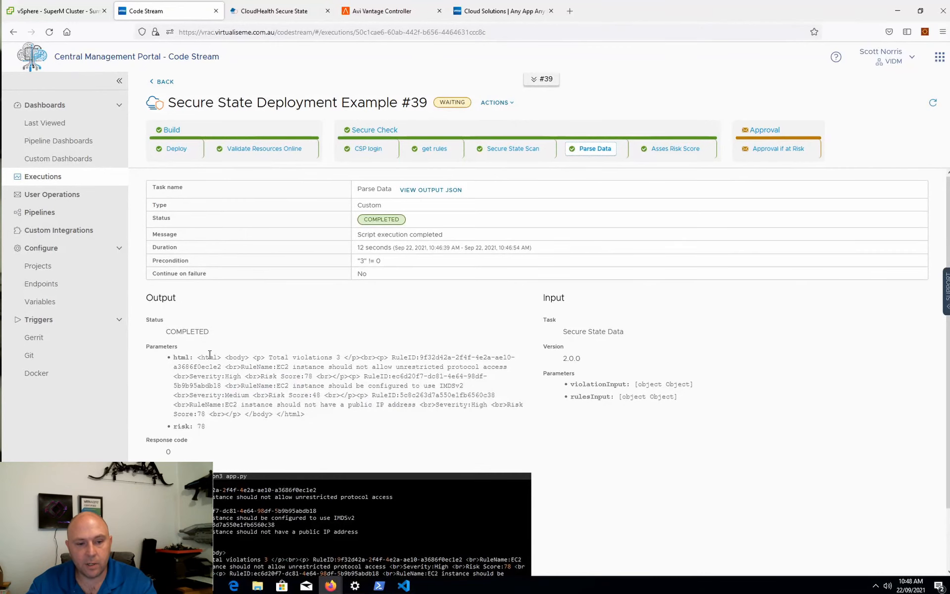
- Confirm #39's risk score 78 fails the 70 limit and open Approval if at Risk
{"action": "left_click_drag", "start_coordinate": [201, 357], "coordinate": [306, 413]}
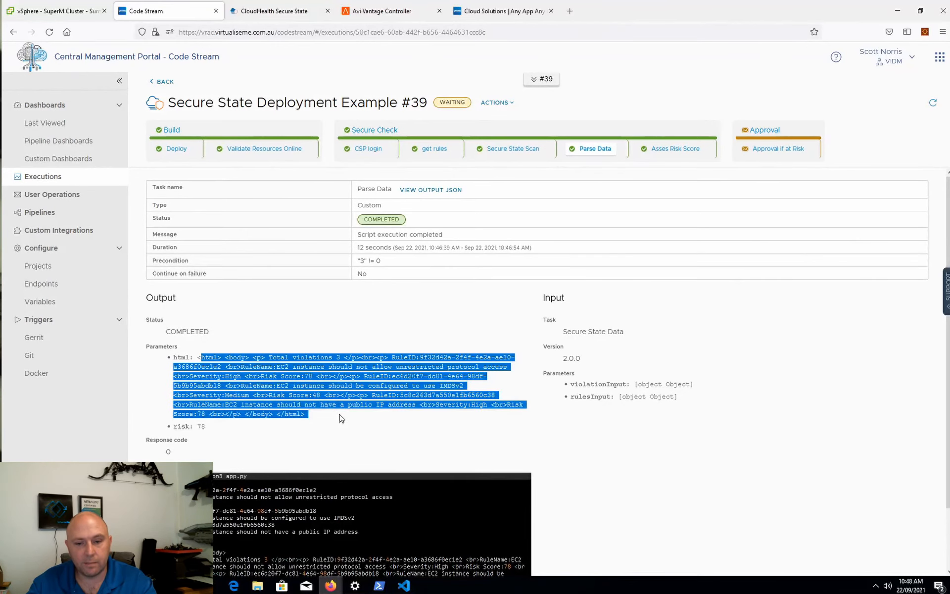
{"action": "scroll", "scroll_direction": "down", "scroll_amount": 3}
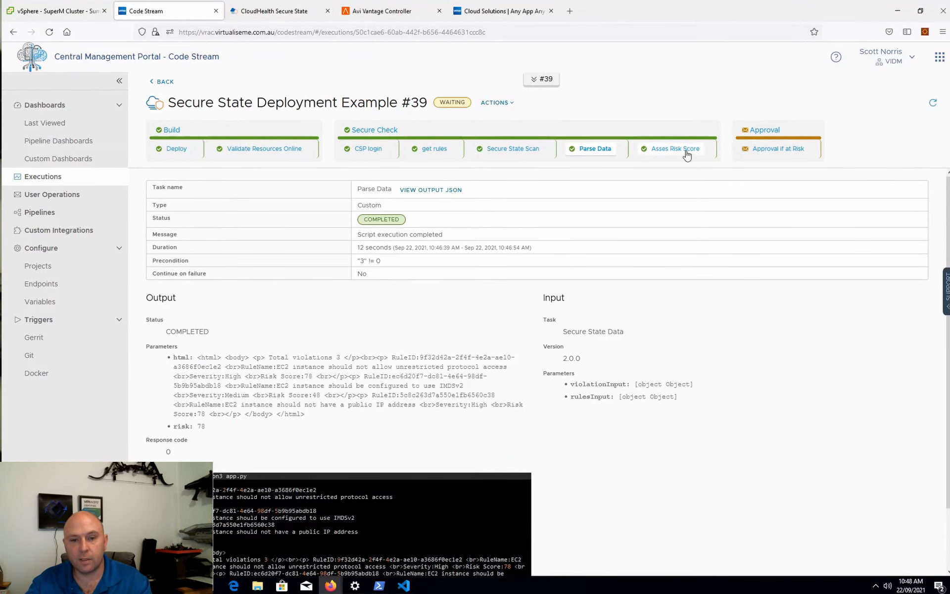
{"action": "left_click", "coordinate": [676, 148]}
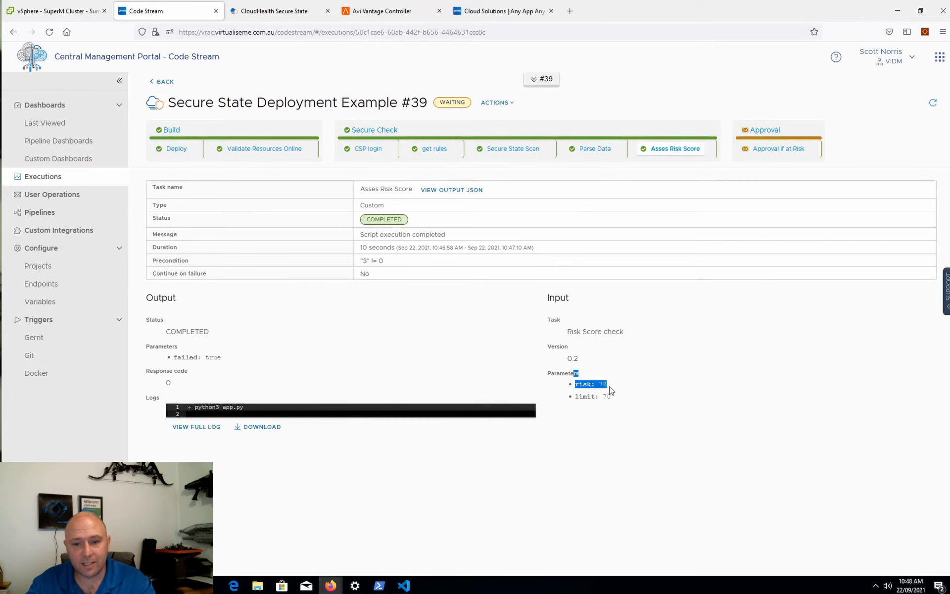
{"action": "mouse_move", "coordinate": [612, 403]}
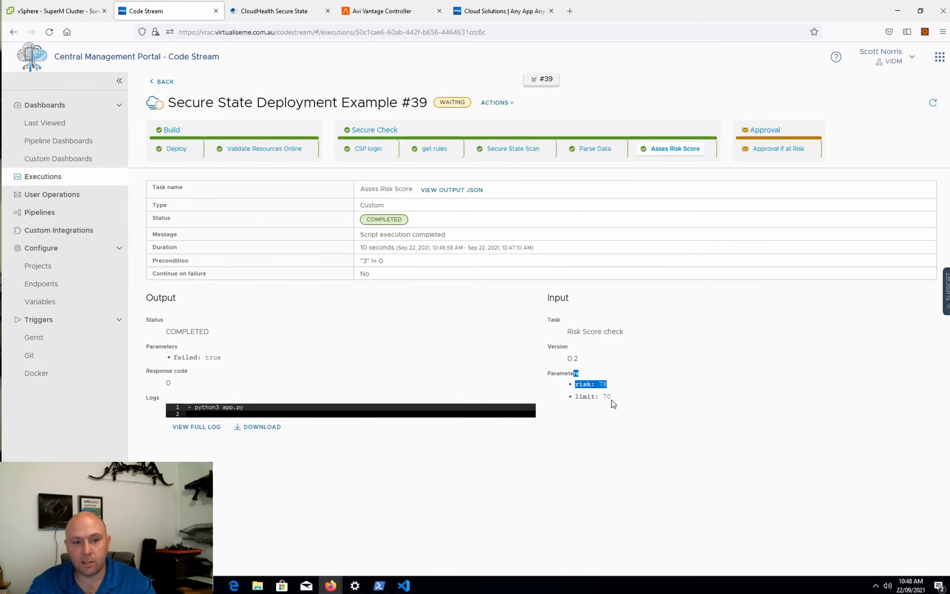
{"action": "mouse_move", "coordinate": [679, 302]}
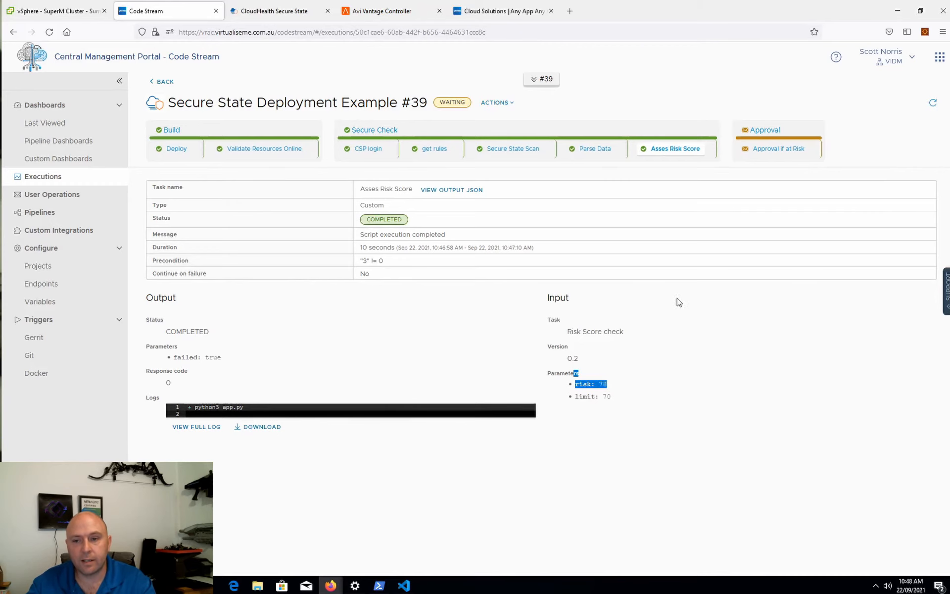
{"action": "left_click", "coordinate": [778, 149]}
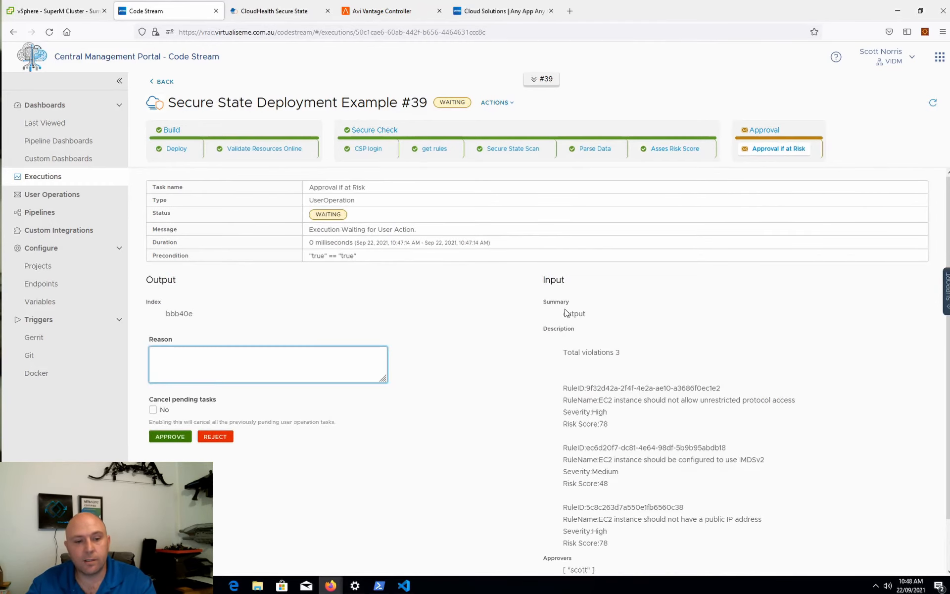
- Review #39's three pending violations and copy the Secure State Scan's deployment ID
{"action": "scroll", "scroll_direction": "down", "scroll_amount": 3}
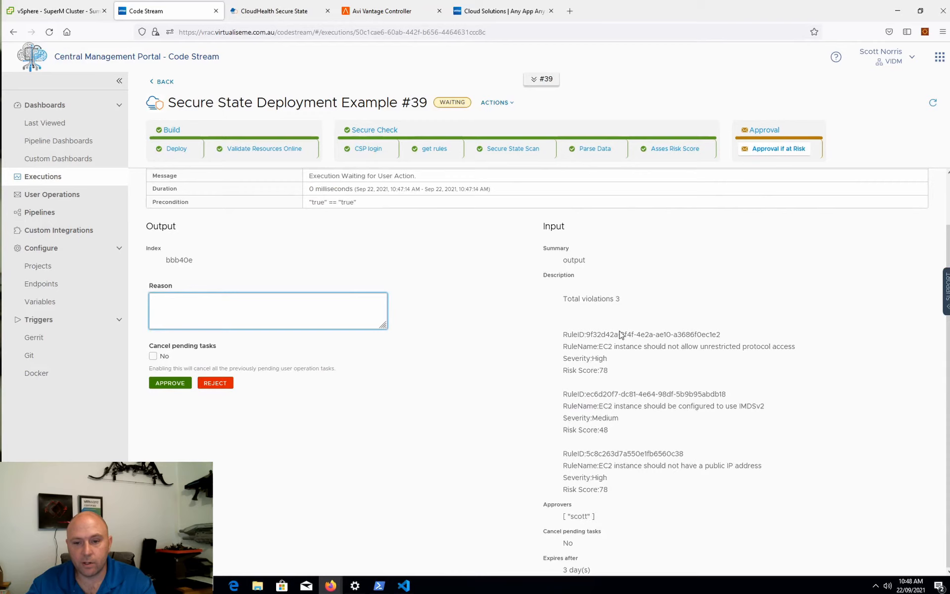
{"action": "left_click", "coordinate": [267, 310]}
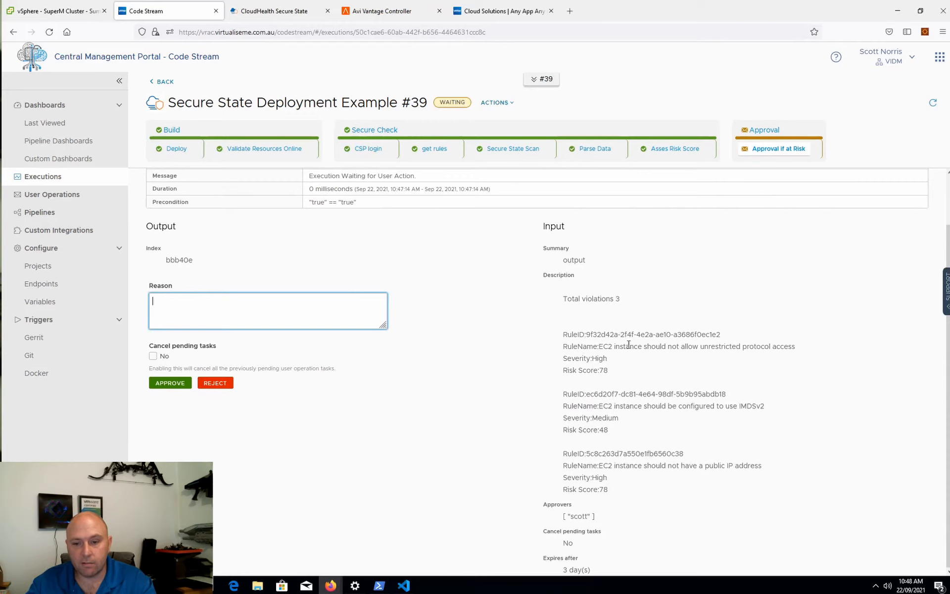
{"action": "mouse_move", "coordinate": [700, 357]}
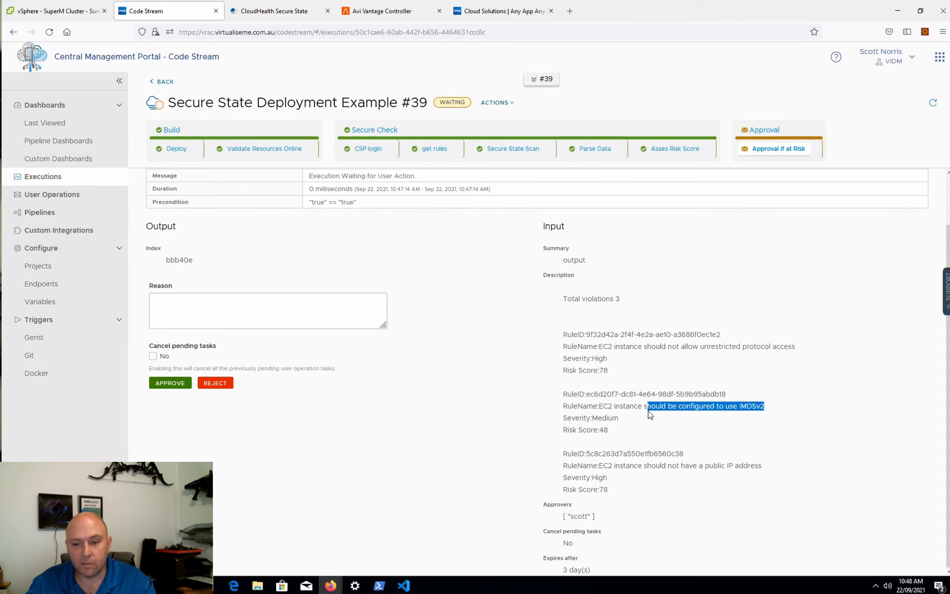
{"action": "mouse_move", "coordinate": [615, 477]}
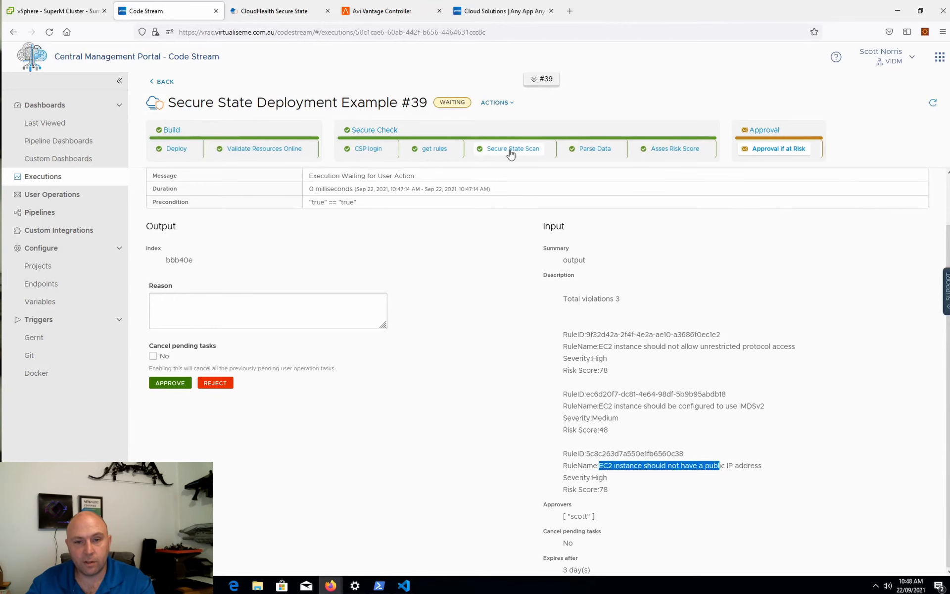
{"action": "left_click", "coordinate": [513, 149]}
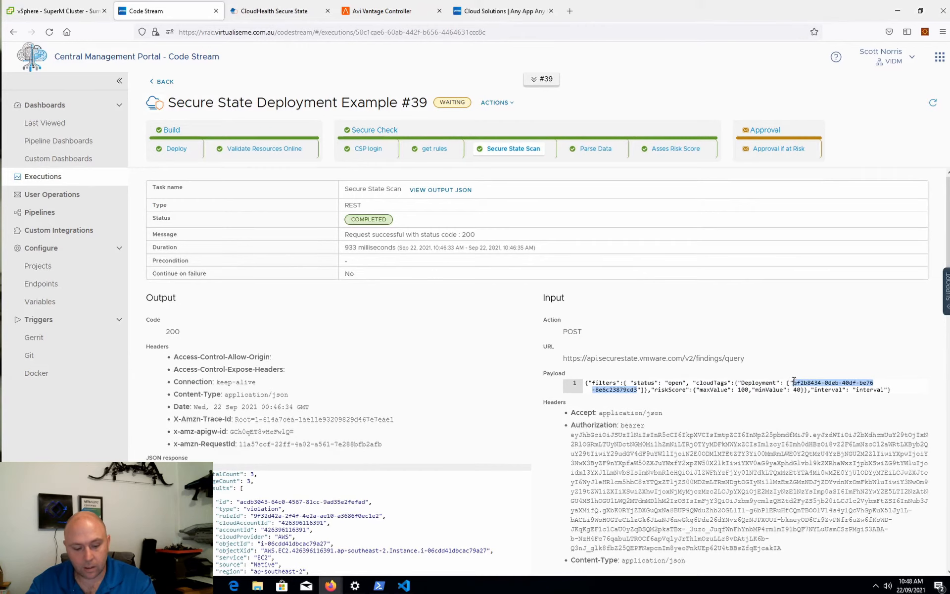
{"action": "left_click", "coordinate": [274, 11]}
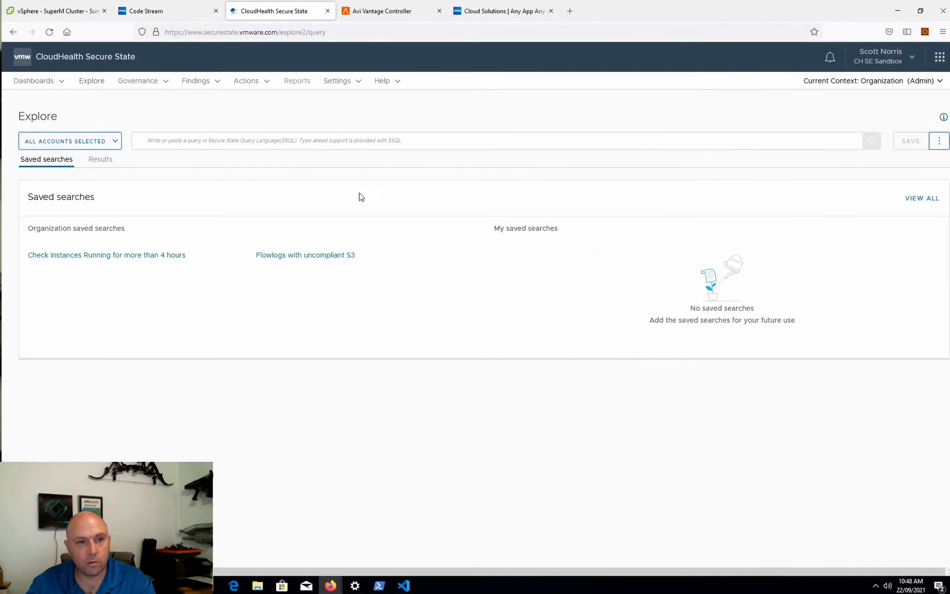
{"action": "mouse_move", "coordinate": [194, 133]}
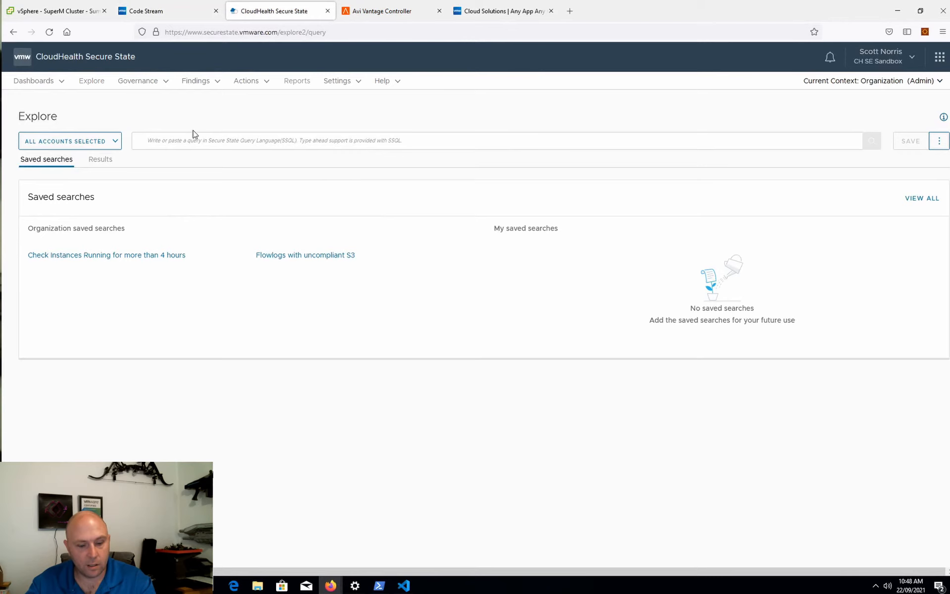
- Search Explore for deployment af2b8434-0deb-40df-be76-8e6c23879cd3 and view the found EC2 instance
{"action": "type", "text": "af2b8434-0deb-40df-be76-8e6c23879cd3"}
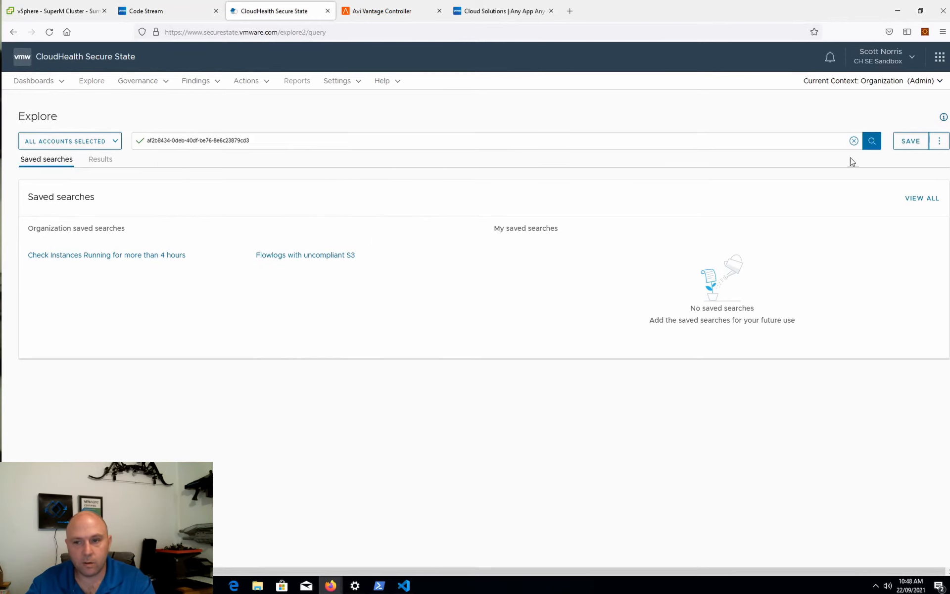
{"action": "left_click", "coordinate": [872, 141]}
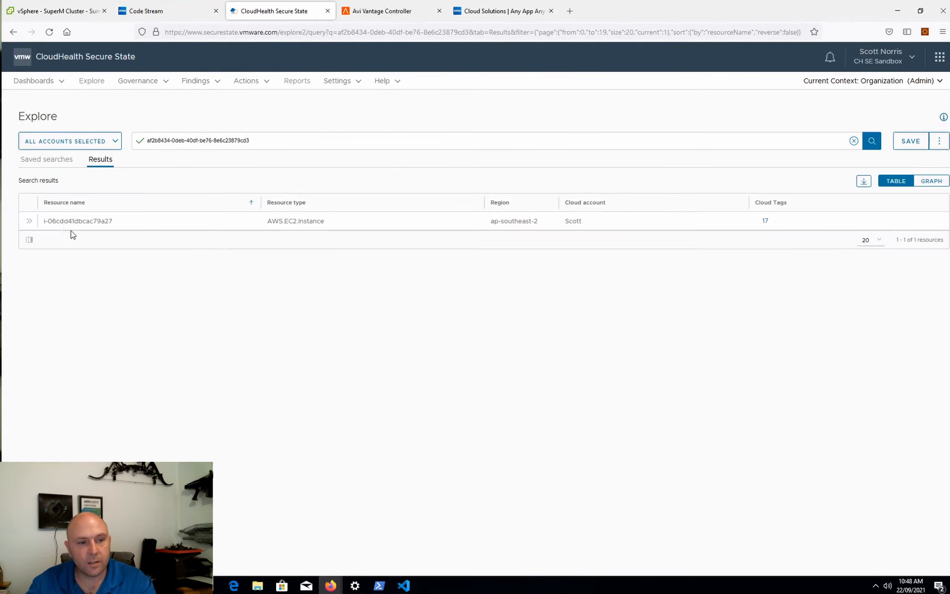
{"action": "left_click", "coordinate": [77, 221]}
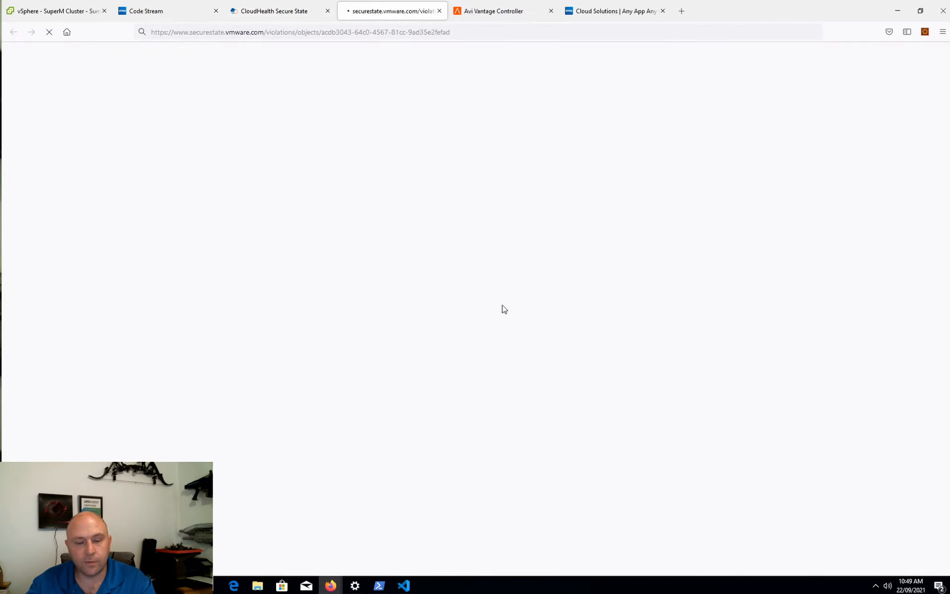
{"action": "left_click", "coordinate": [274, 10]}
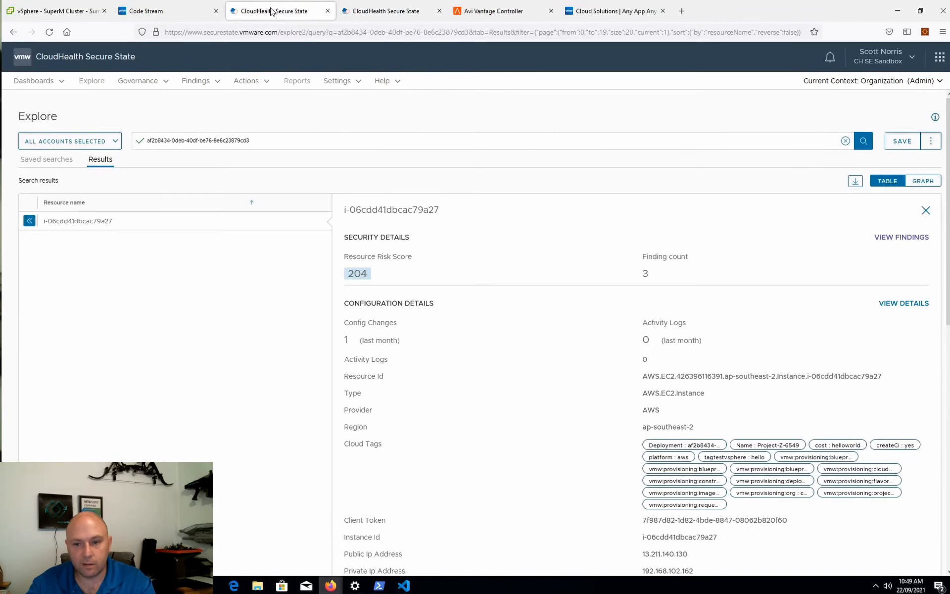
- Expand the instance's open findings list, showing three findings scored 48, 78 and 78
{"action": "scroll", "scroll_direction": "down", "scroll_amount": 3}
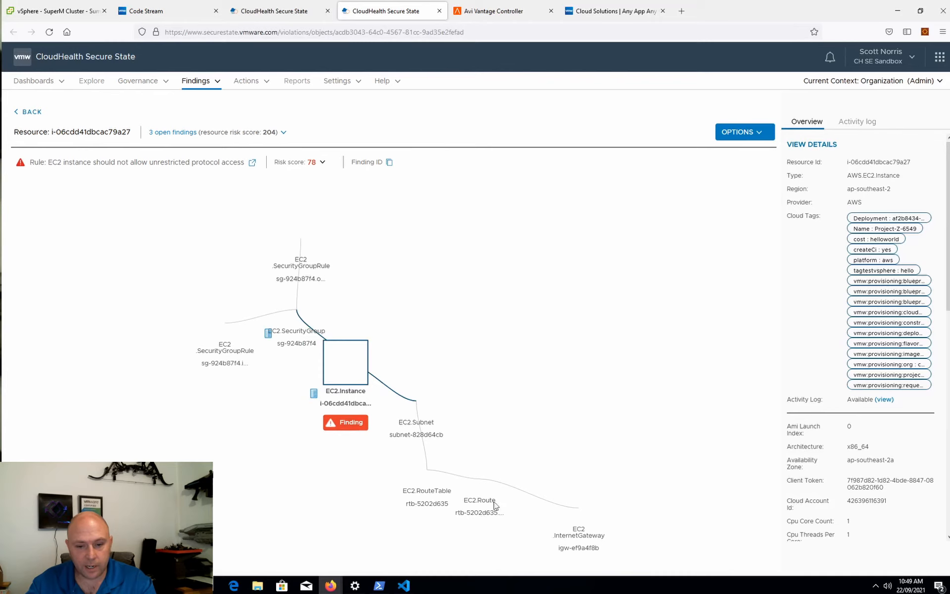
{"action": "mouse_move", "coordinate": [435, 350]}
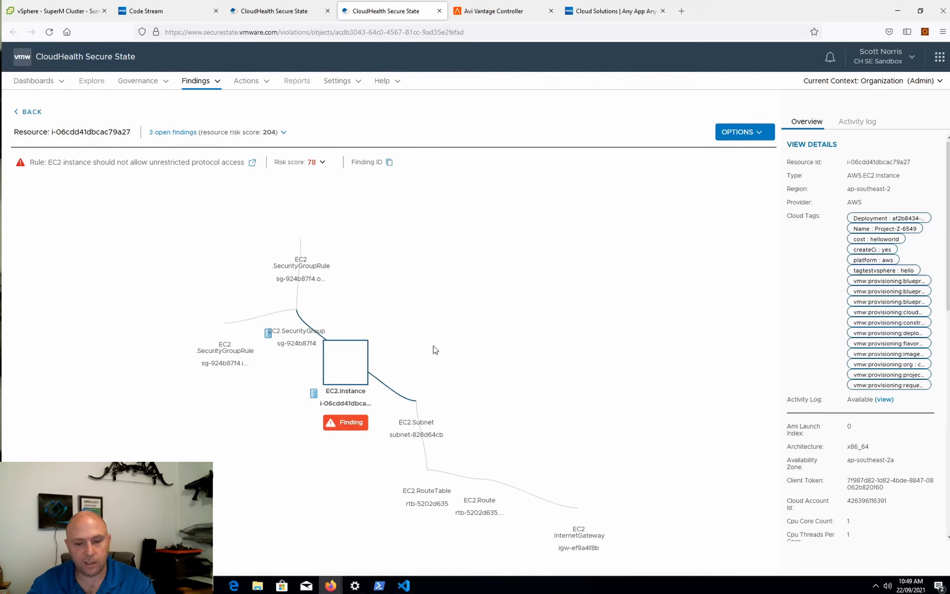
{"action": "mouse_move", "coordinate": [282, 142]}
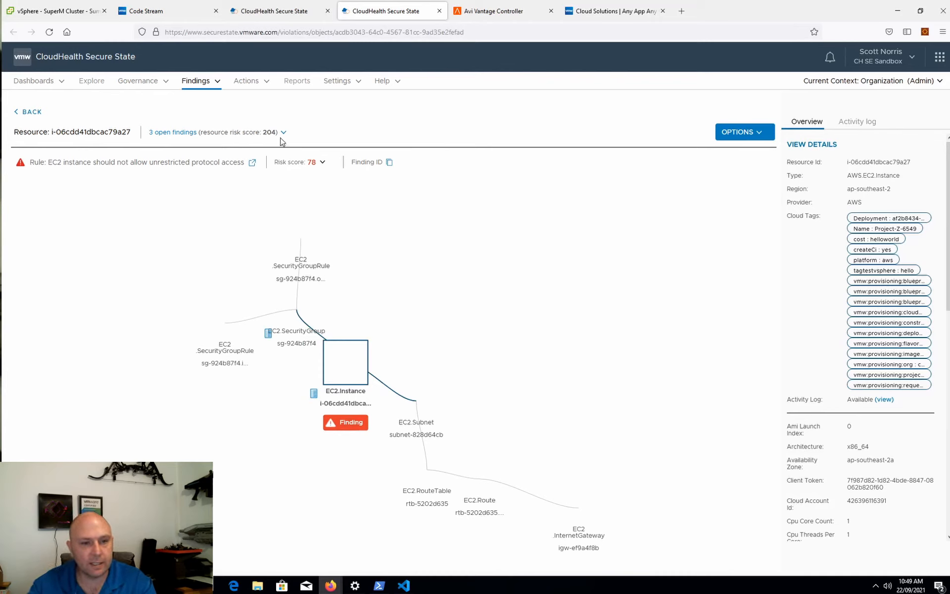
{"action": "left_click", "coordinate": [287, 132]}
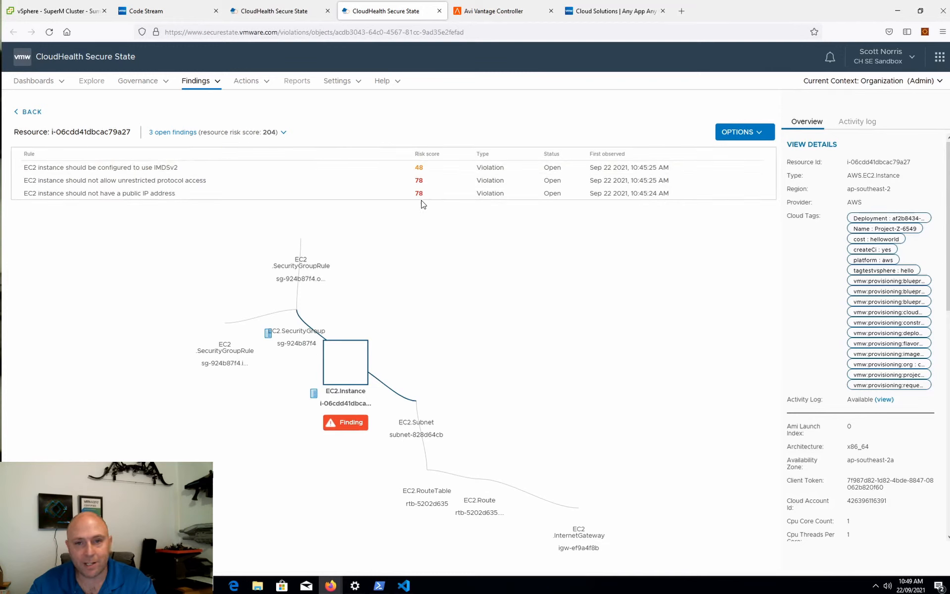
{"action": "left_click", "coordinate": [115, 180]}
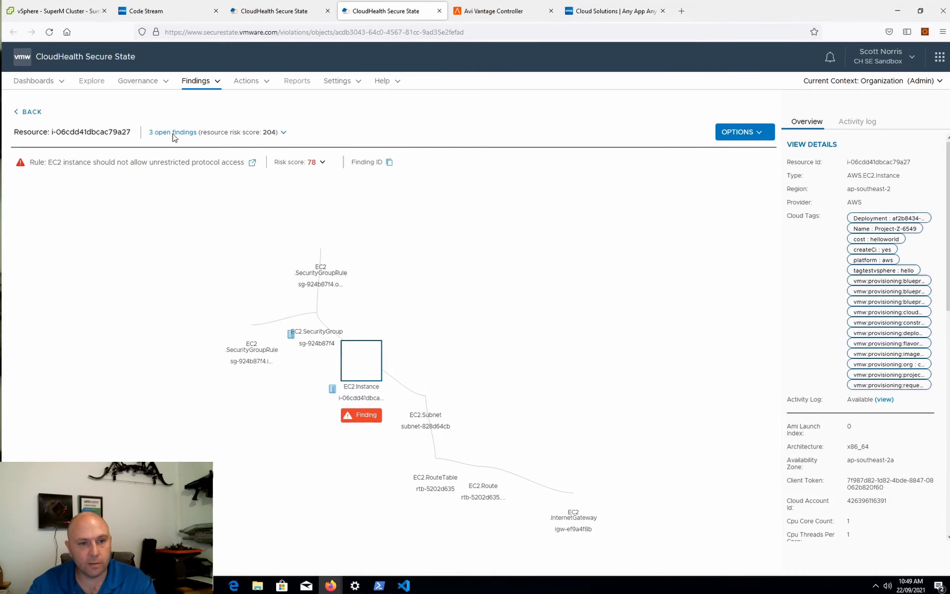
{"action": "left_click", "coordinate": [177, 132]}
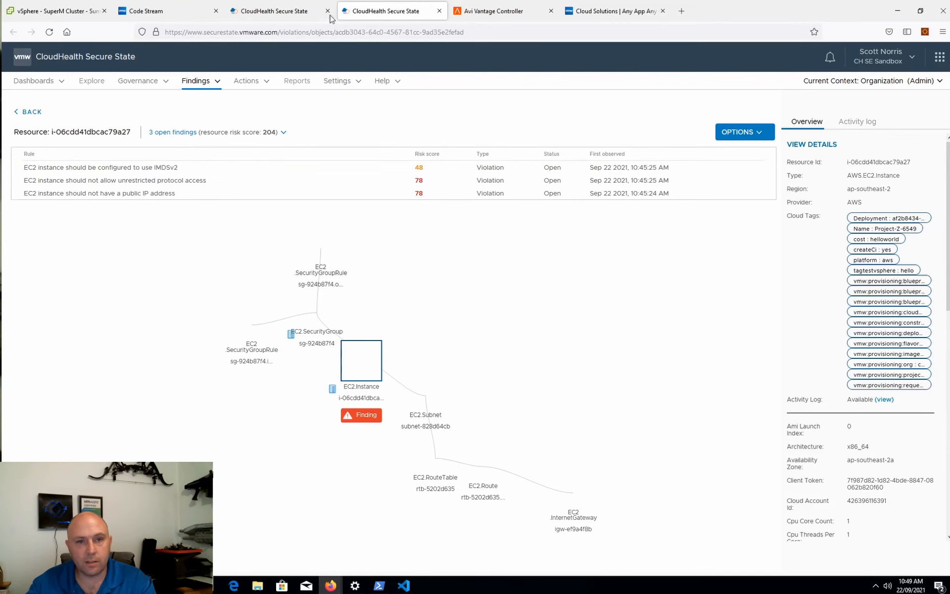
{"action": "left_click", "coordinate": [271, 11]}
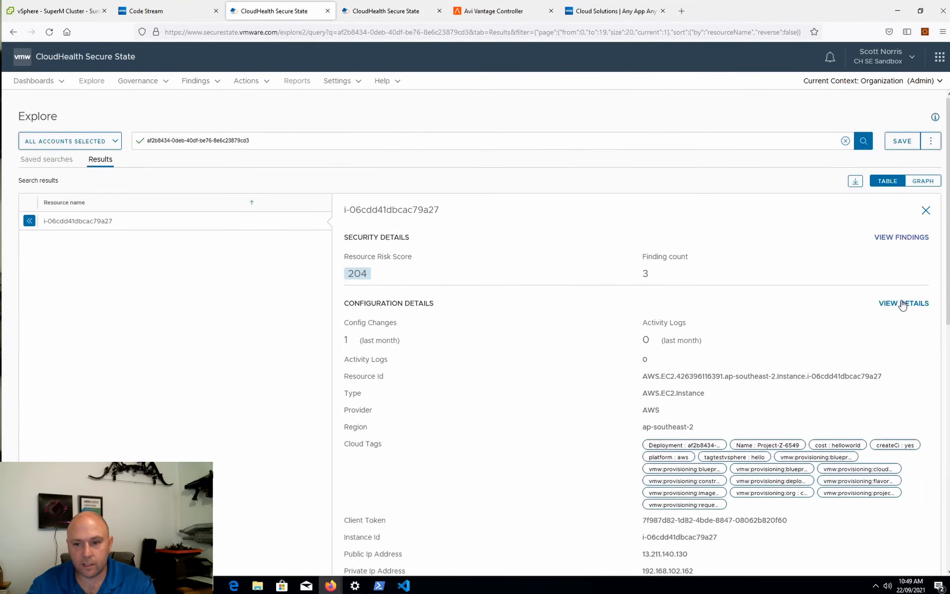
- Review instance i-06cdd41dbcac79a27's full details (3 findings, risk 204), then return to Code Stream
{"action": "left_click", "coordinate": [903, 303]}
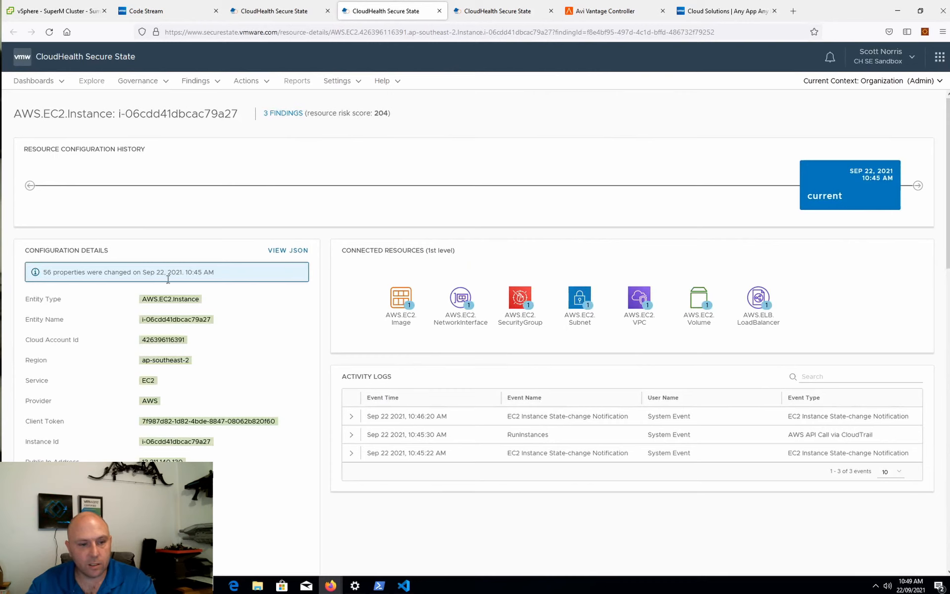
{"action": "mouse_move", "coordinate": [421, 462]}
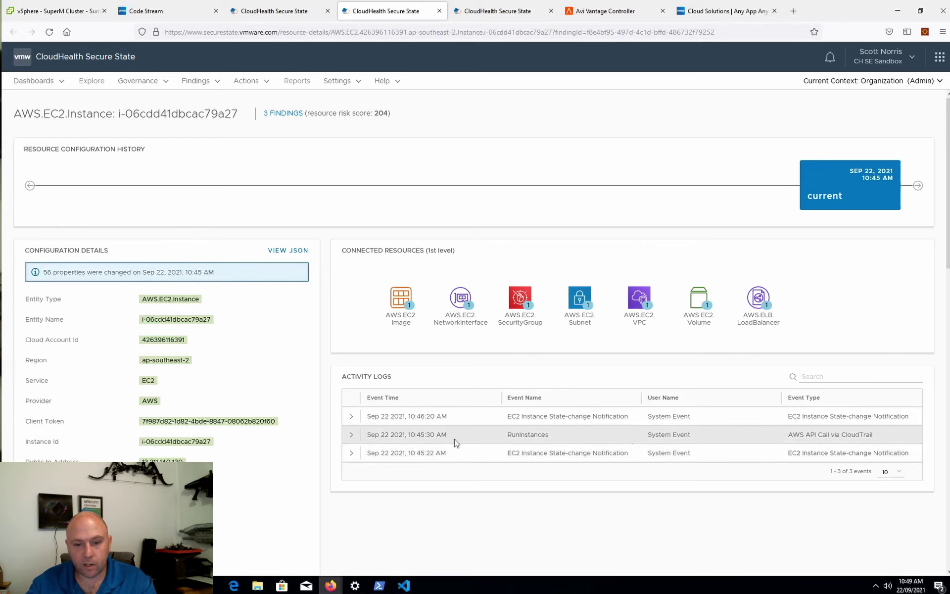
{"action": "mouse_move", "coordinate": [422, 462]}
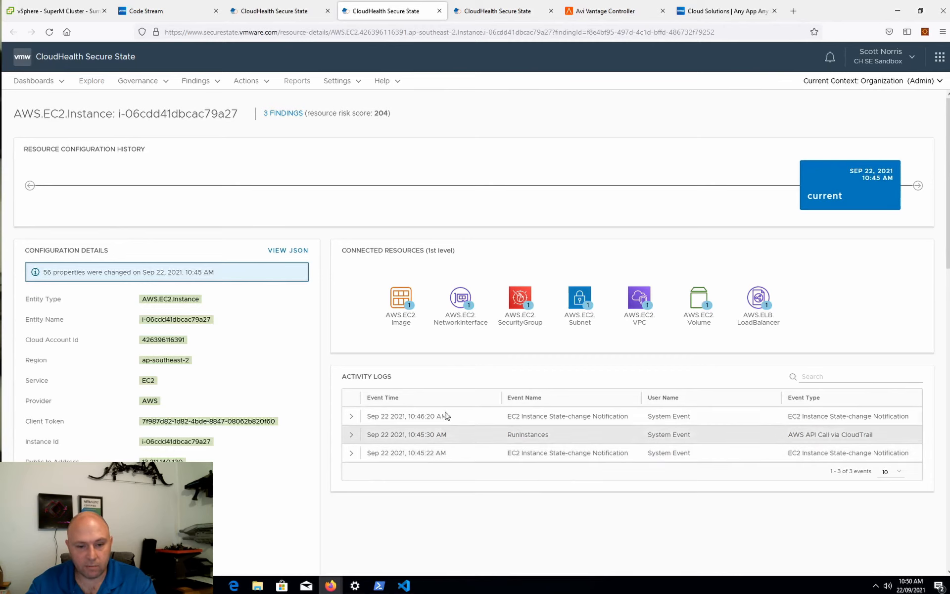
{"action": "mouse_move", "coordinate": [474, 433]}
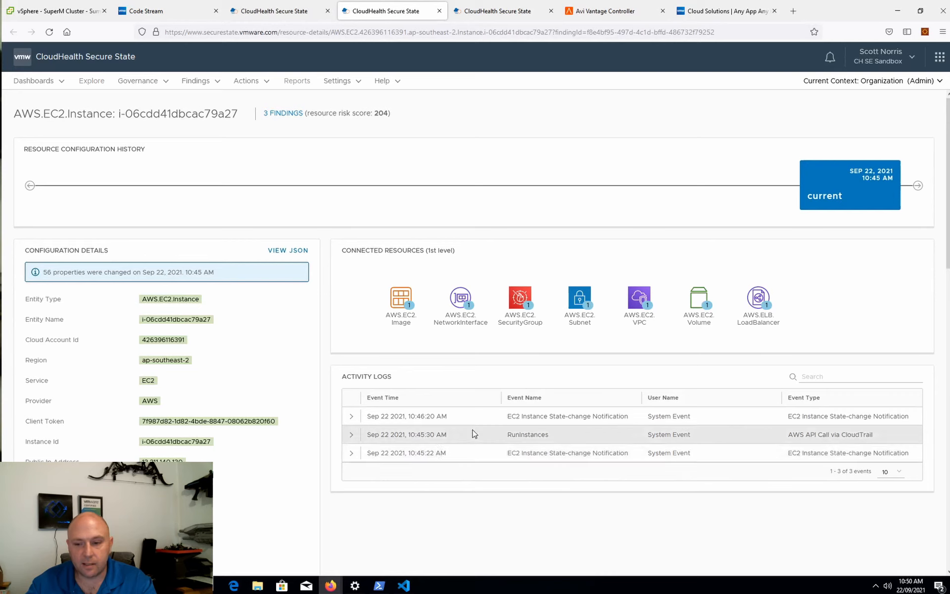
{"action": "mouse_move", "coordinate": [356, 126]}
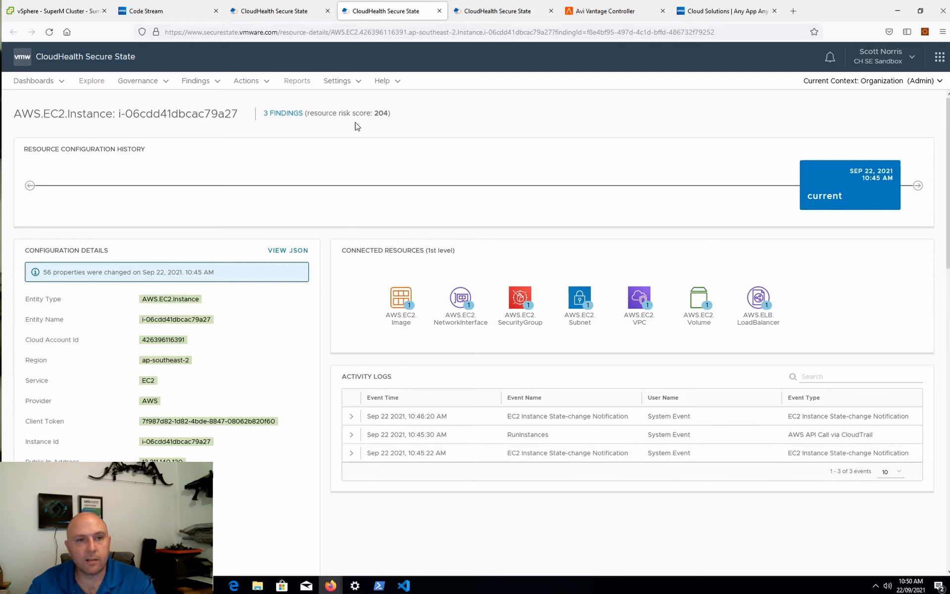
{"action": "mouse_move", "coordinate": [288, 225]}
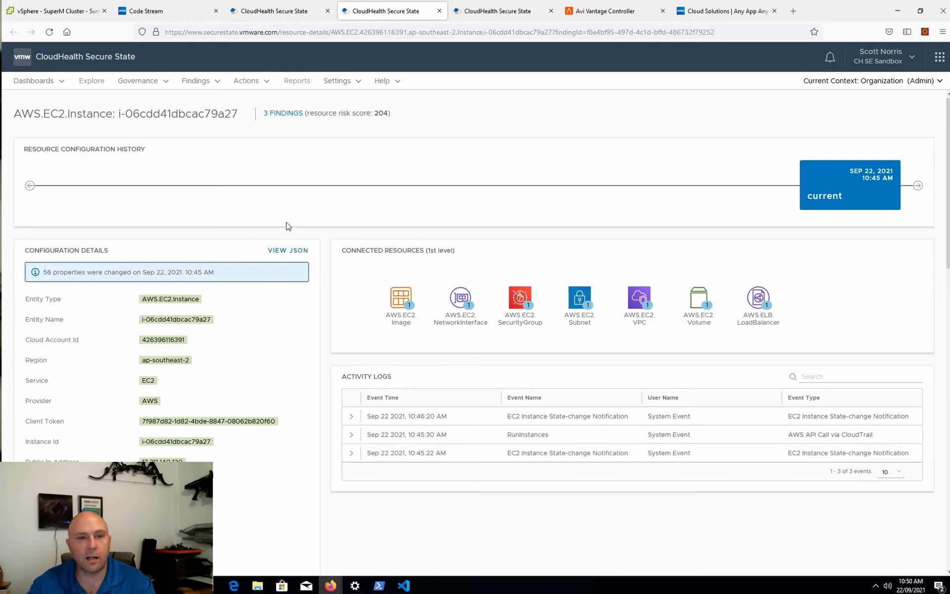
{"action": "left_click", "coordinate": [148, 11]}
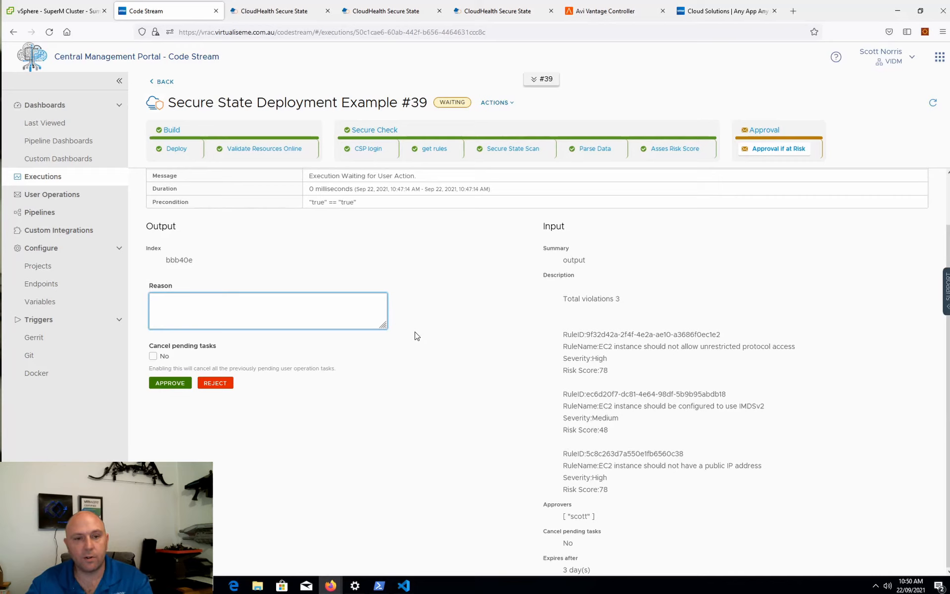
{"action": "mouse_move", "coordinate": [416, 347]}
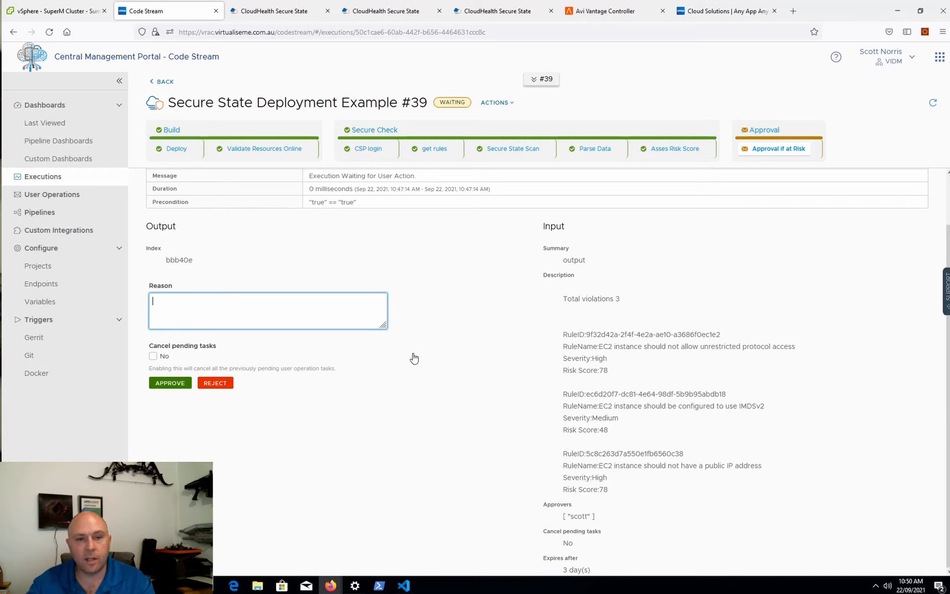
{"action": "mouse_move", "coordinate": [384, 343]}
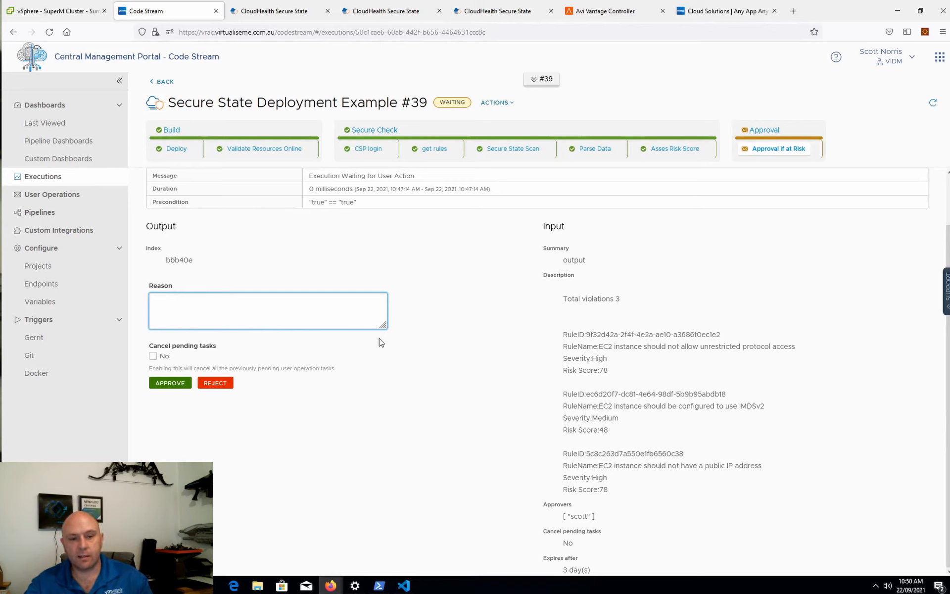
- Read #39's Approval if at Risk input listing three violations, then go back to Executions
{"action": "left_click", "coordinate": [267, 310]}
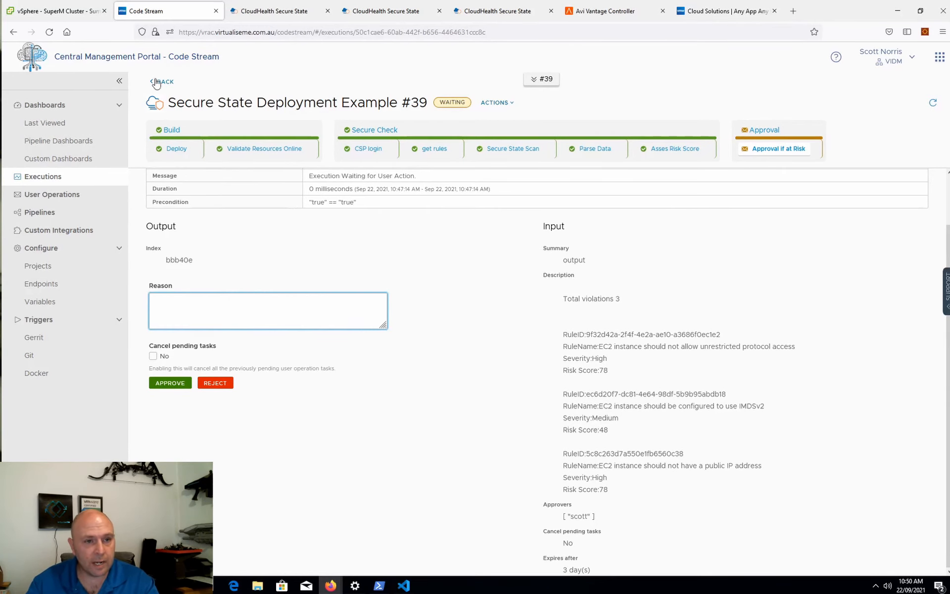
{"action": "left_click", "coordinate": [165, 82]}
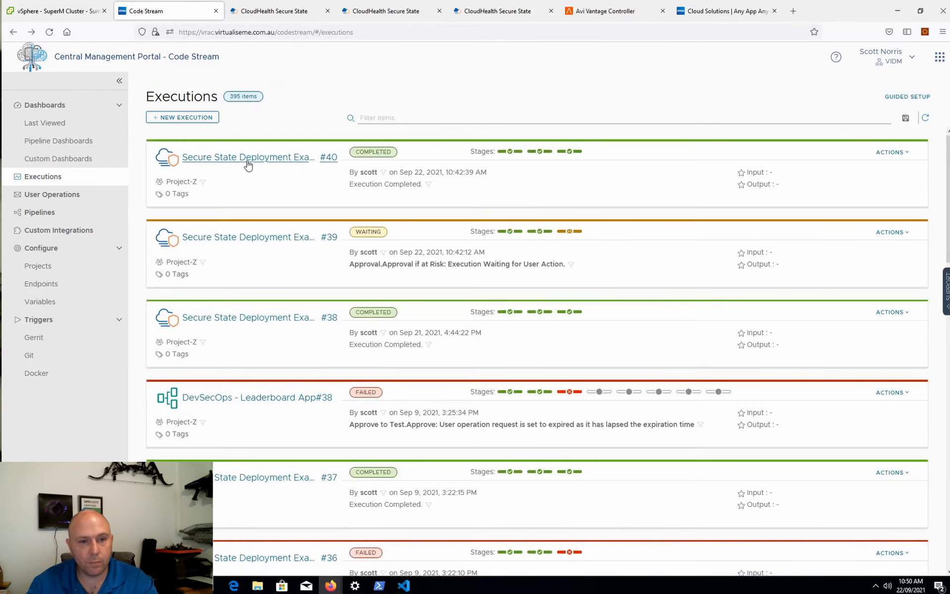
- Open execution #40, confirm risk score 48 under the 70 limit, and take its deployment ID
{"action": "left_click", "coordinate": [248, 158]}
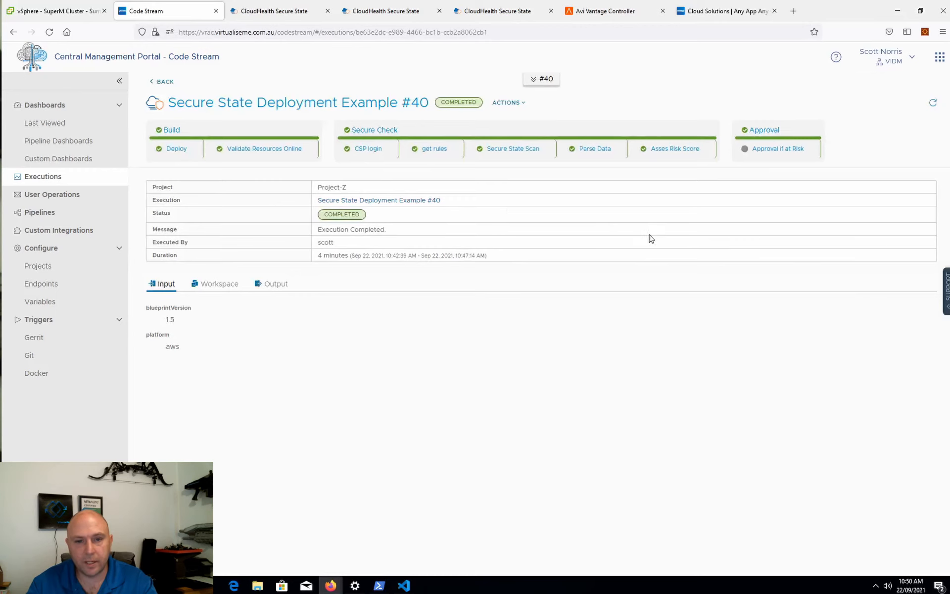
{"action": "mouse_move", "coordinate": [751, 152]}
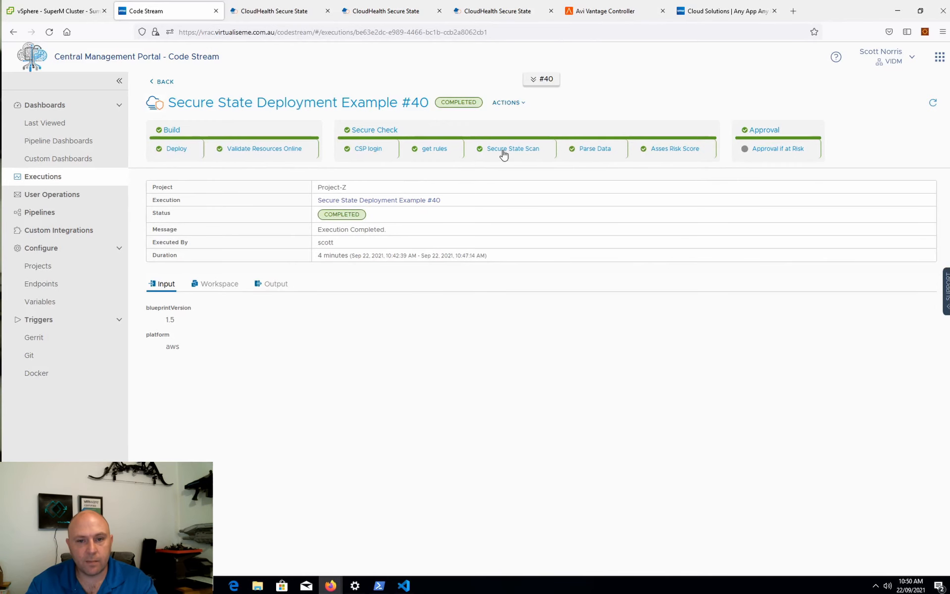
{"action": "left_click", "coordinate": [513, 148]}
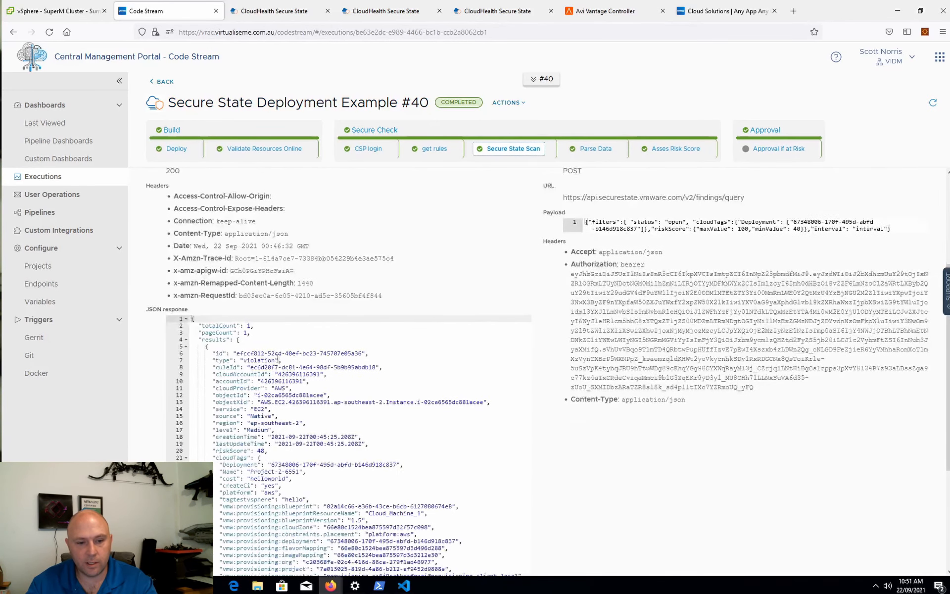
{"action": "scroll", "scroll_direction": "down", "scroll_amount": 3}
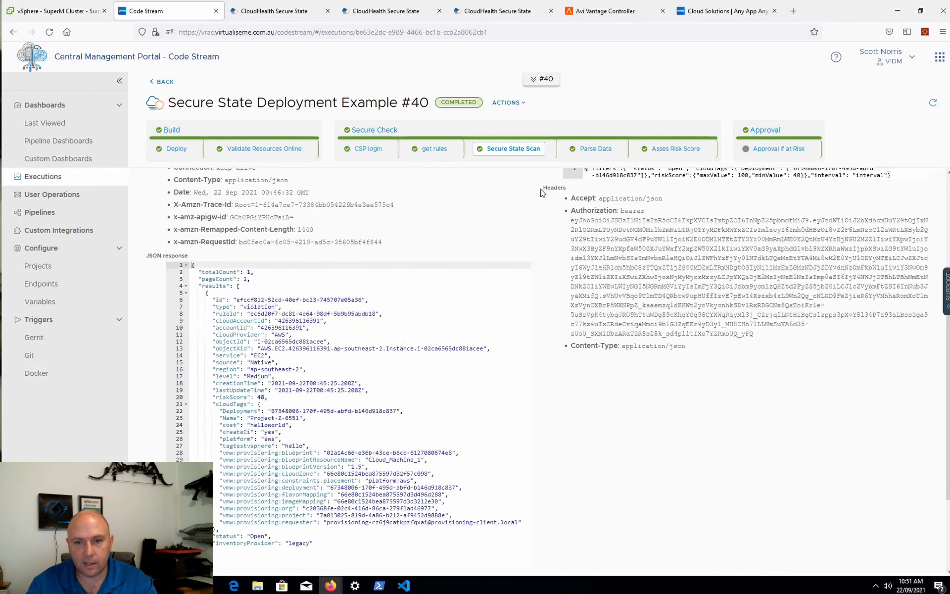
{"action": "left_click", "coordinate": [678, 149]}
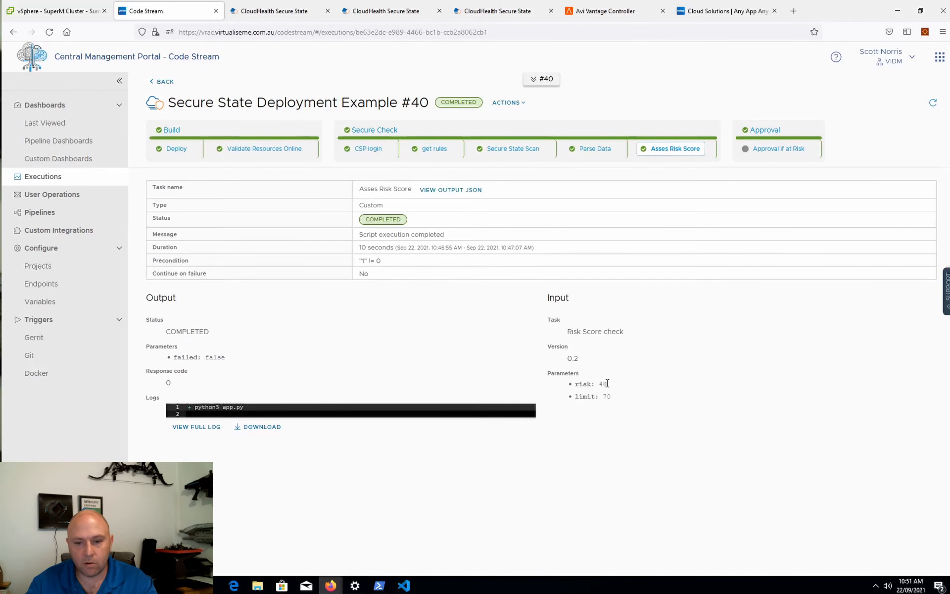
{"action": "mouse_move", "coordinate": [532, 155]}
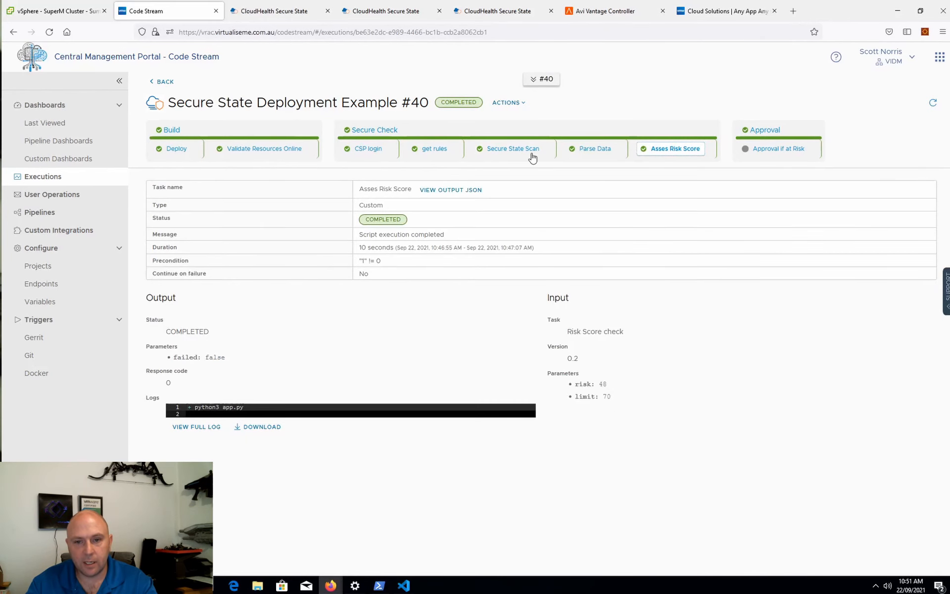
{"action": "left_click", "coordinate": [513, 148]}
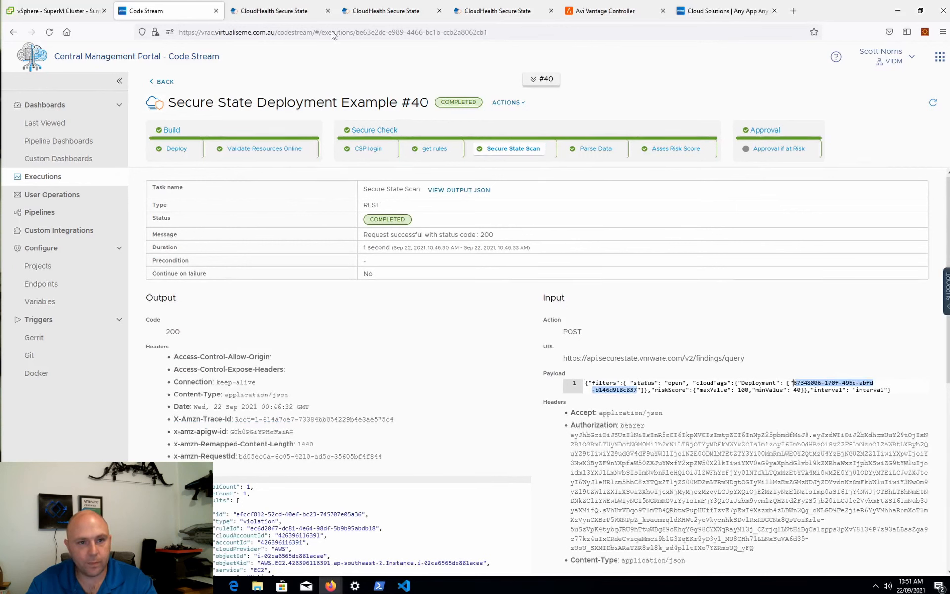
{"action": "left_click", "coordinate": [276, 11]}
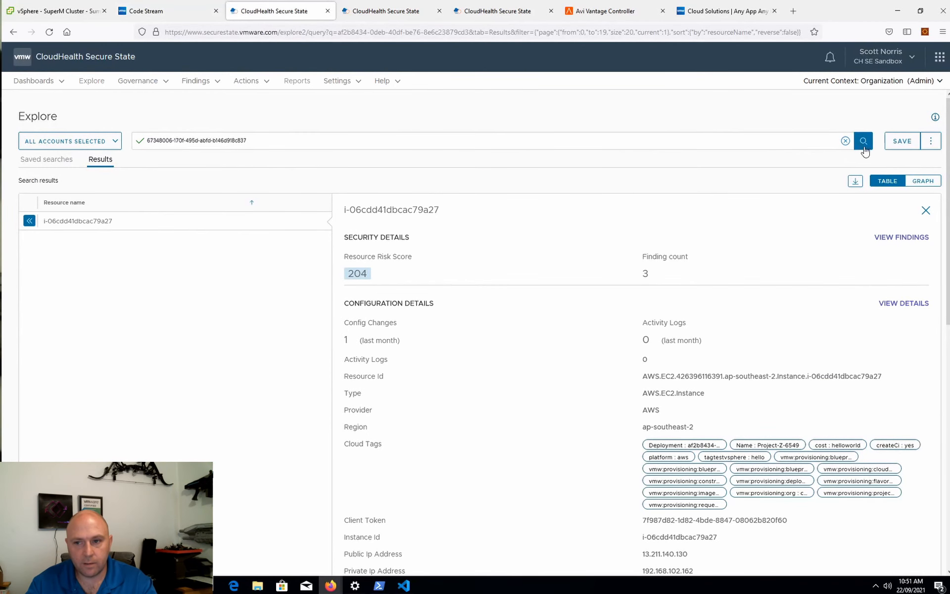
- Search #40's deployment, confirming i-02ca6565dc881acee has one IMDSv2 finding scored 48
{"action": "left_click", "coordinate": [863, 141]}
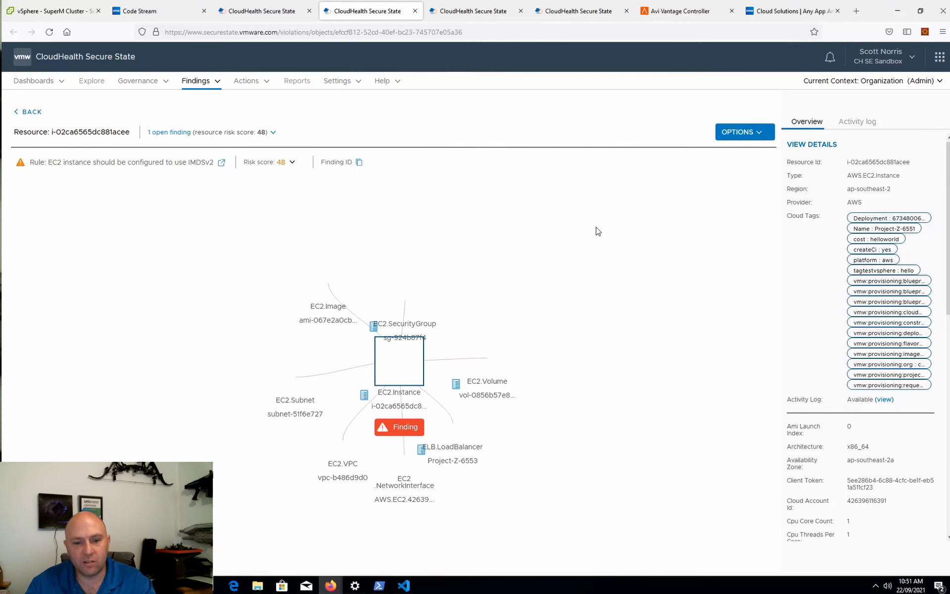
{"action": "mouse_move", "coordinate": [459, 506]}
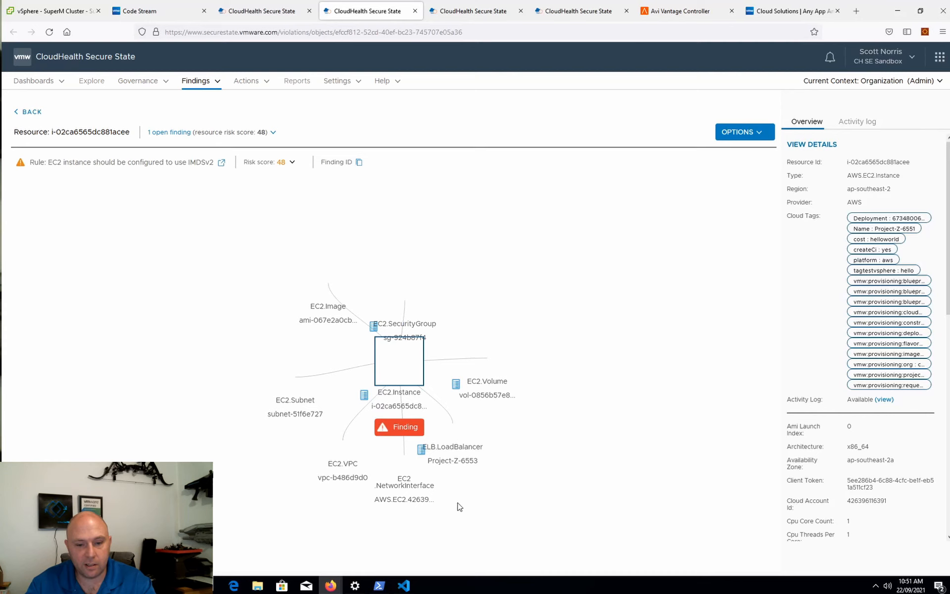
{"action": "mouse_move", "coordinate": [282, 453]}
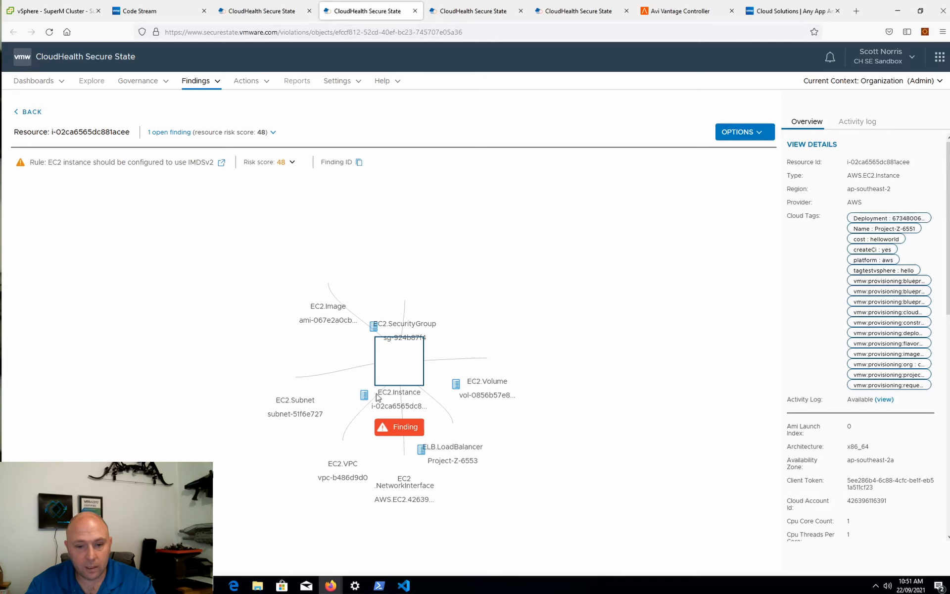
{"action": "mouse_move", "coordinate": [408, 503]}
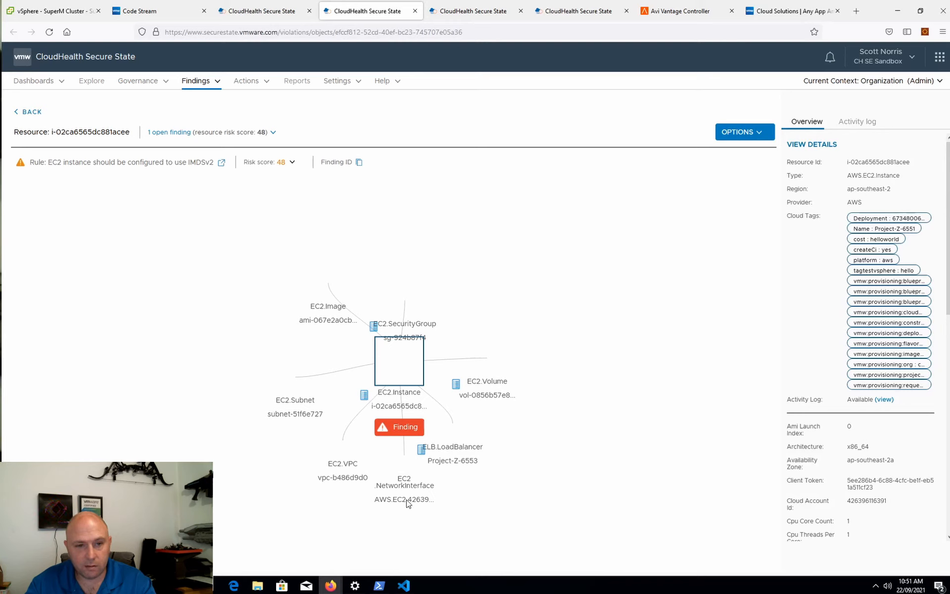
{"action": "mouse_move", "coordinate": [356, 170]}
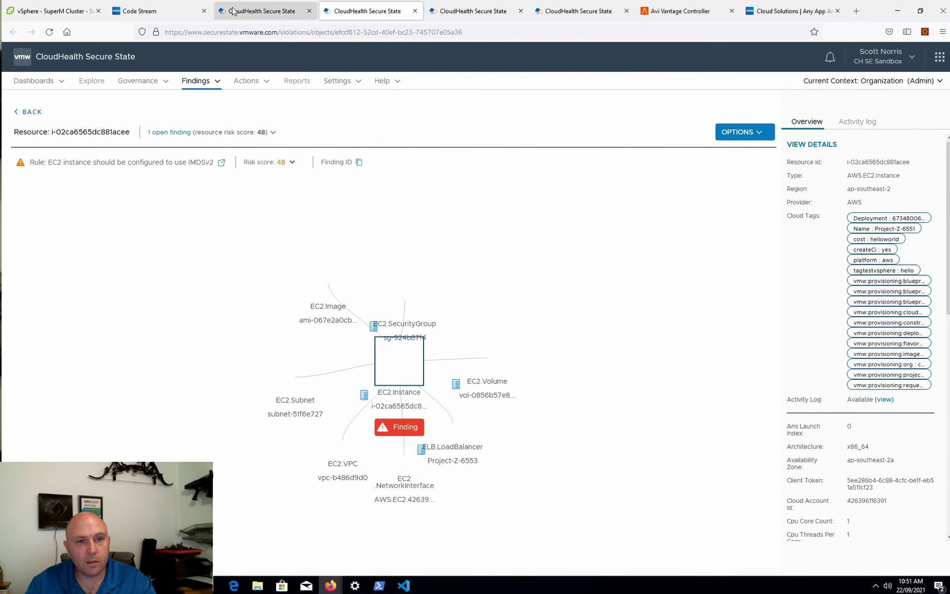
{"action": "left_click", "coordinate": [143, 11]}
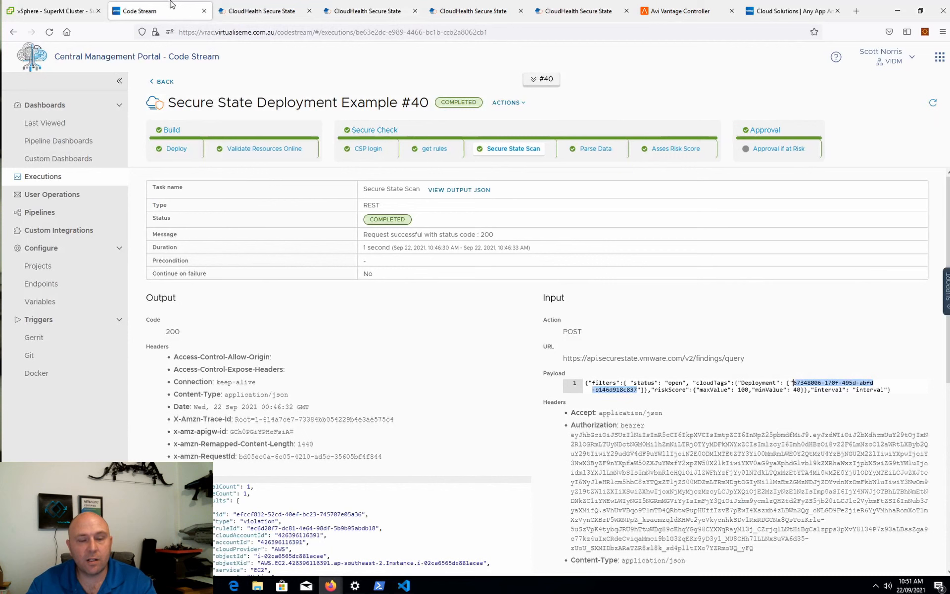
{"action": "mouse_move", "coordinate": [570, 197]}
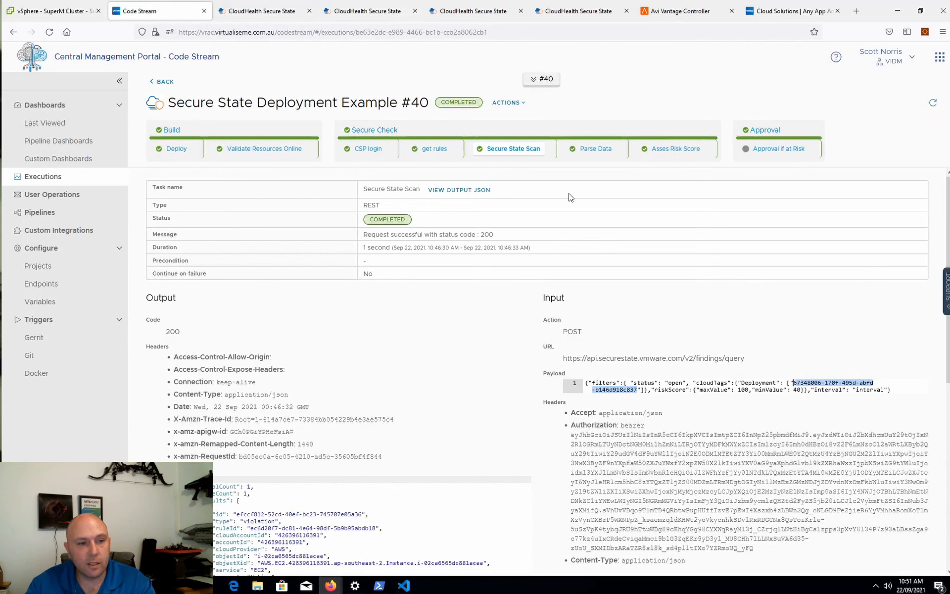
{"action": "mouse_move", "coordinate": [627, 204]}
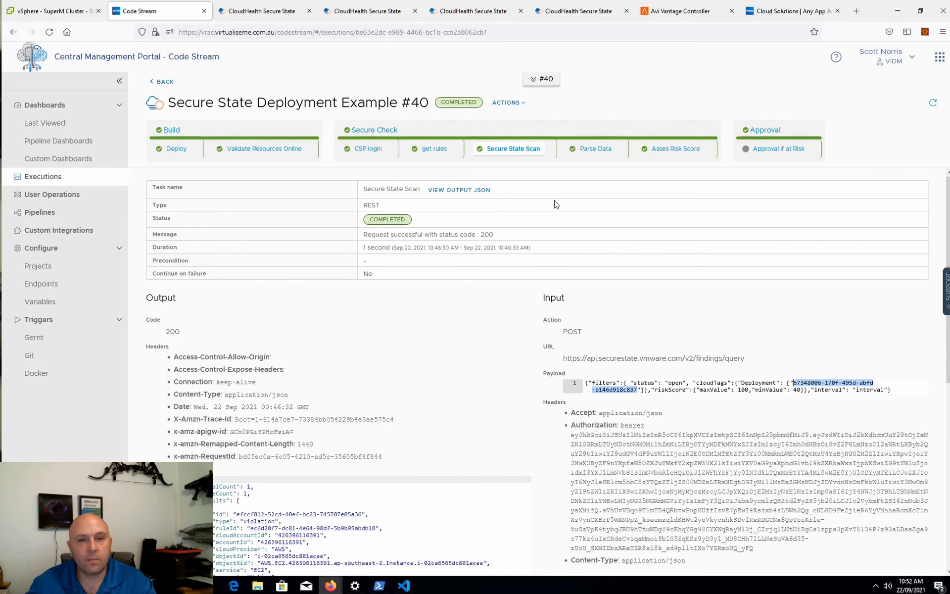
{"action": "mouse_move", "coordinate": [258, 11]}
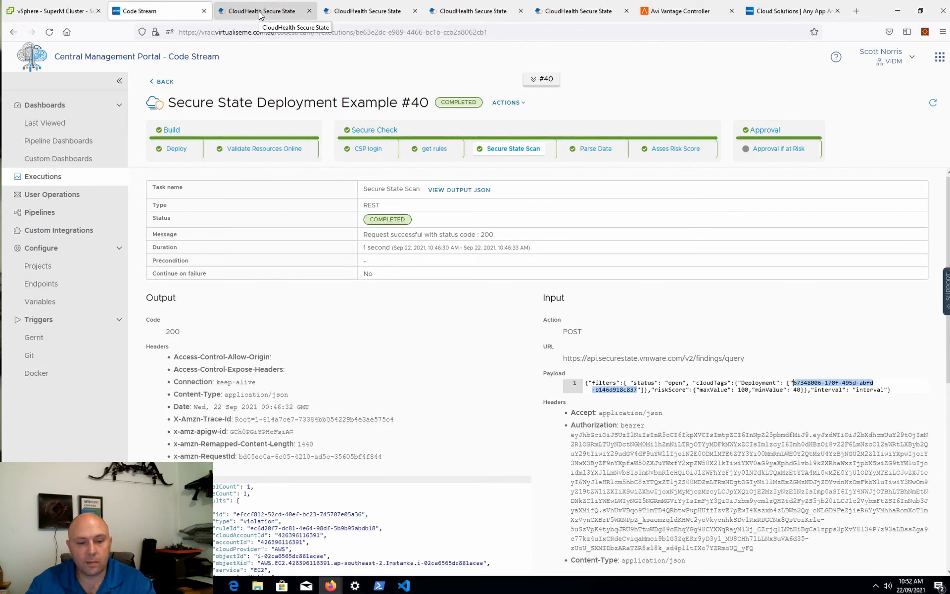
{"action": "mouse_move", "coordinate": [263, 16]}
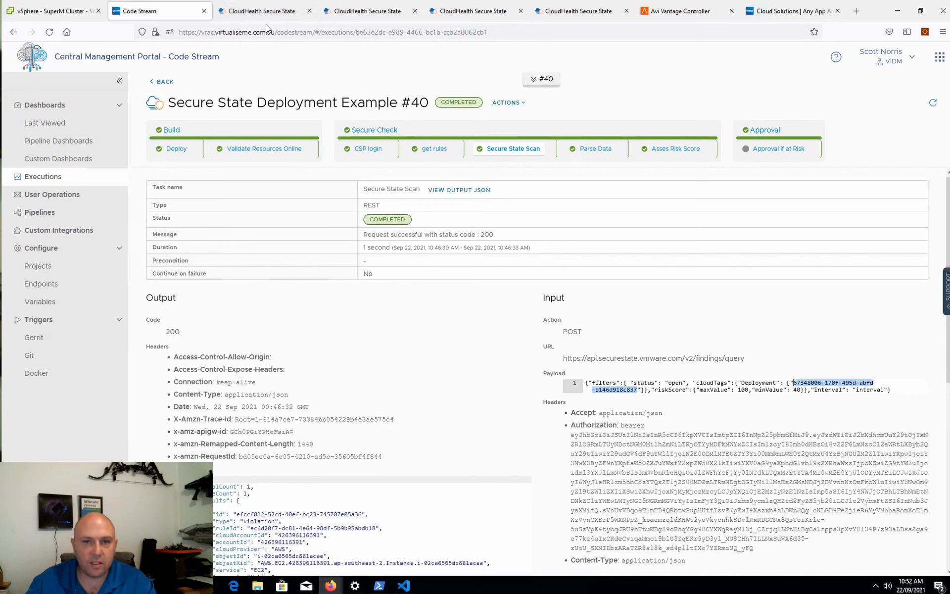
{"action": "mouse_move", "coordinate": [291, 135]}
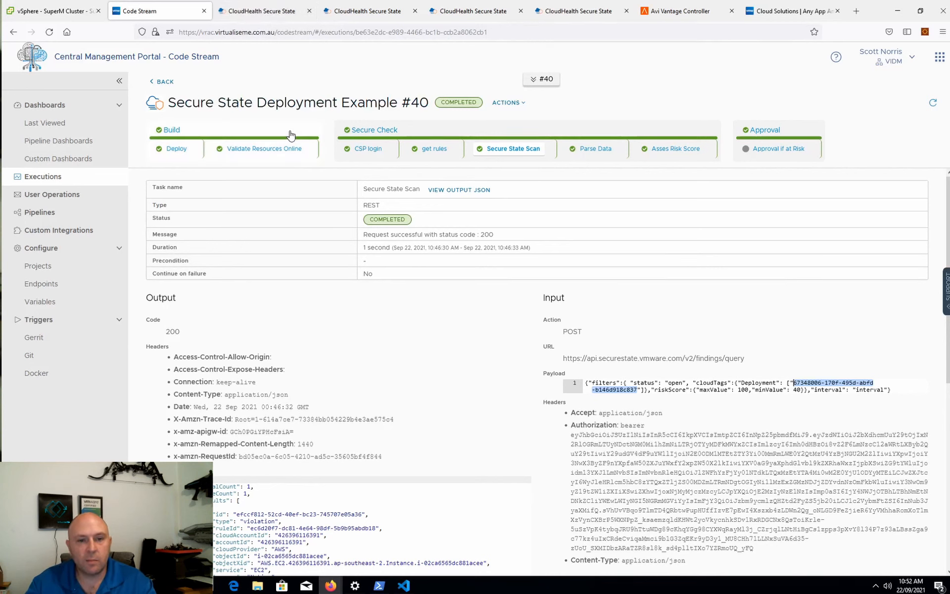